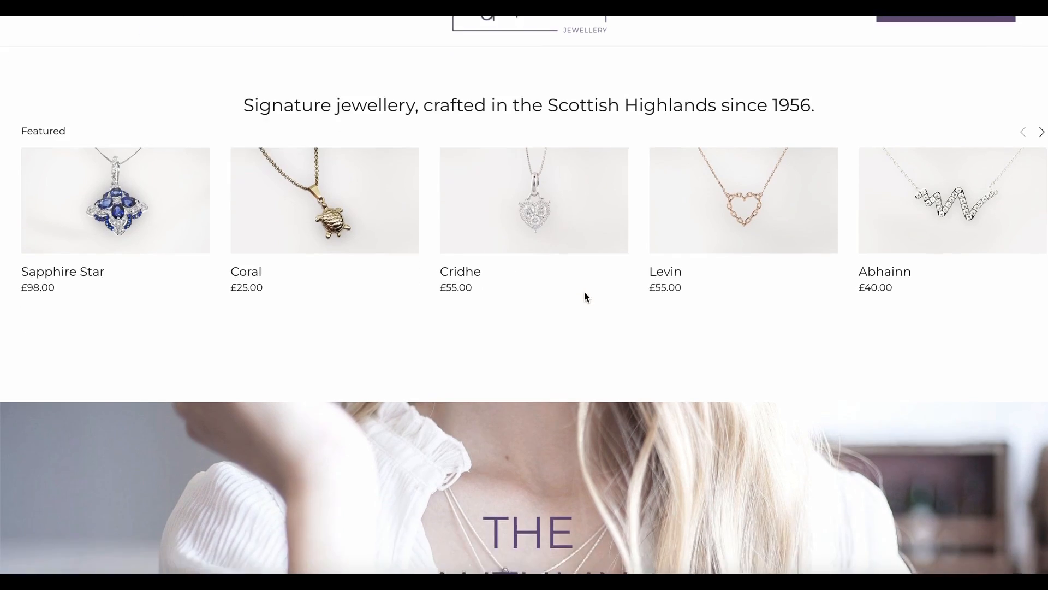
# Go to the About Us page of the live Galbraith Jewellery site from the header navigation
pyautogui.scroll(-3)
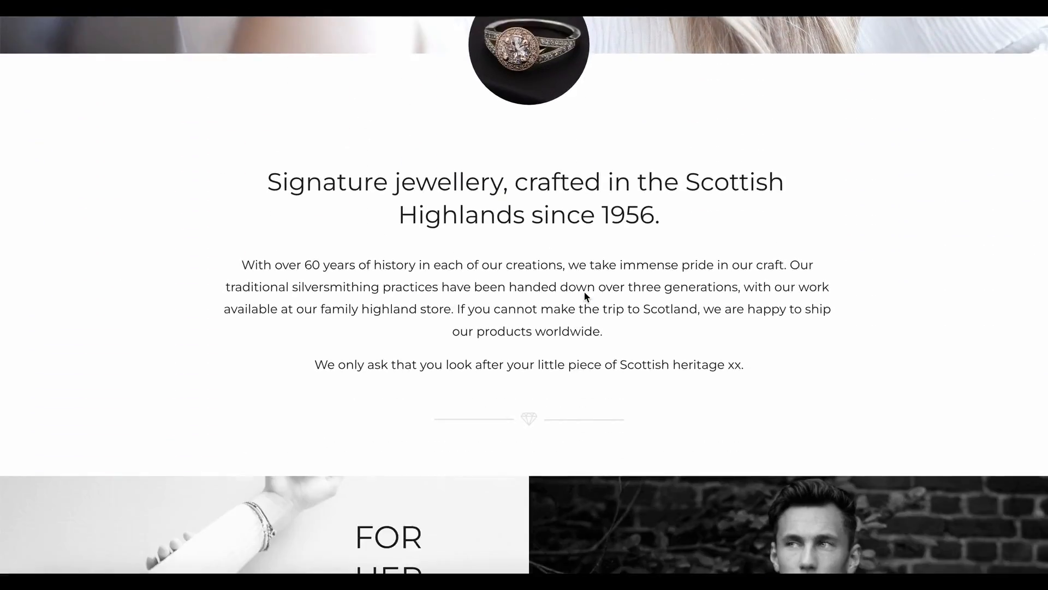
pyautogui.scroll(-3)
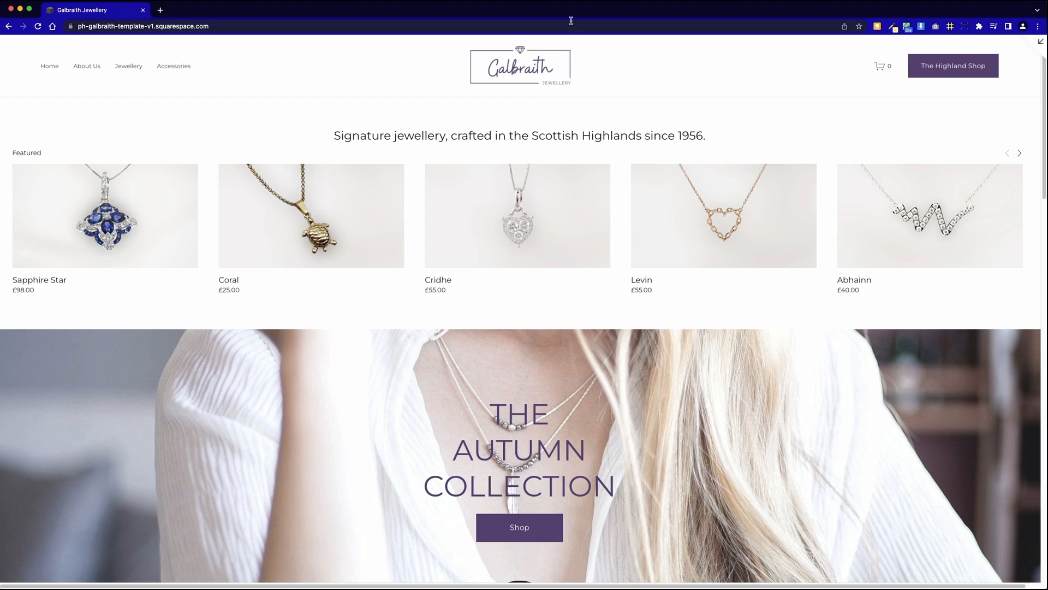
pyautogui.moveTo(981, 57)
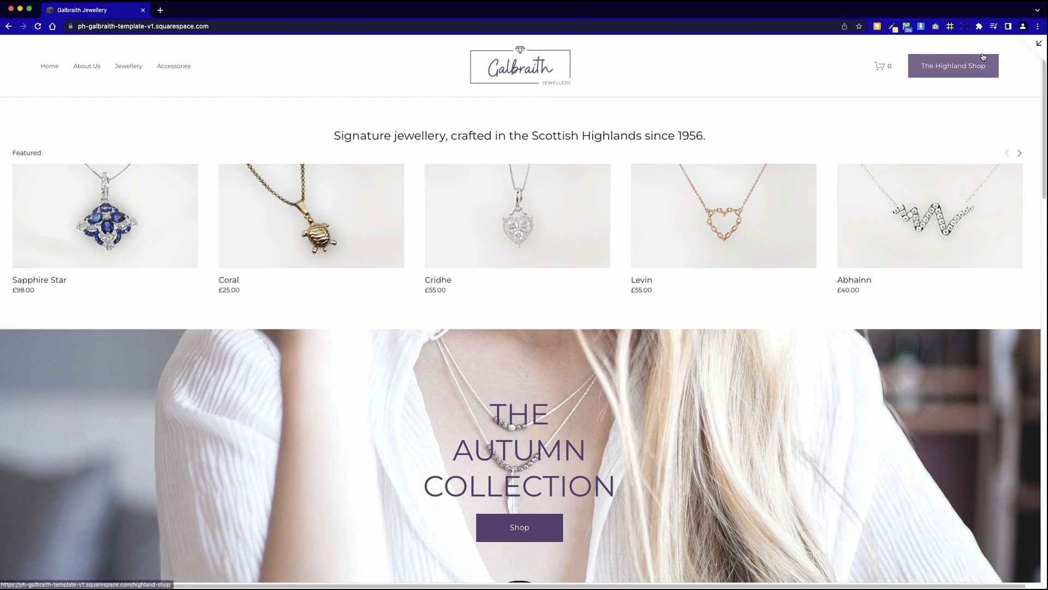
pyautogui.moveTo(148, 96)
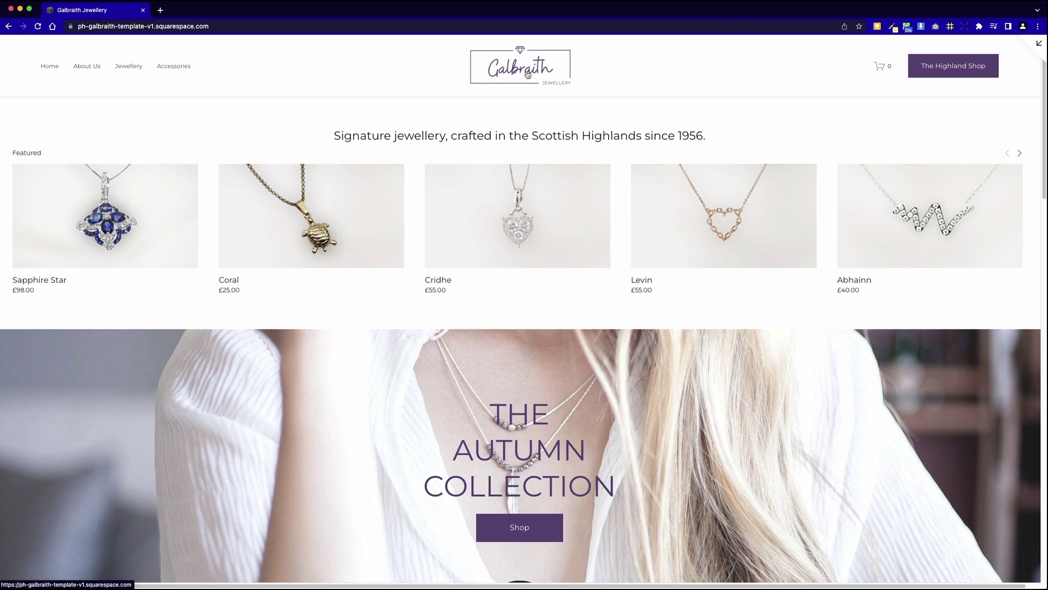
pyautogui.moveTo(482, 103)
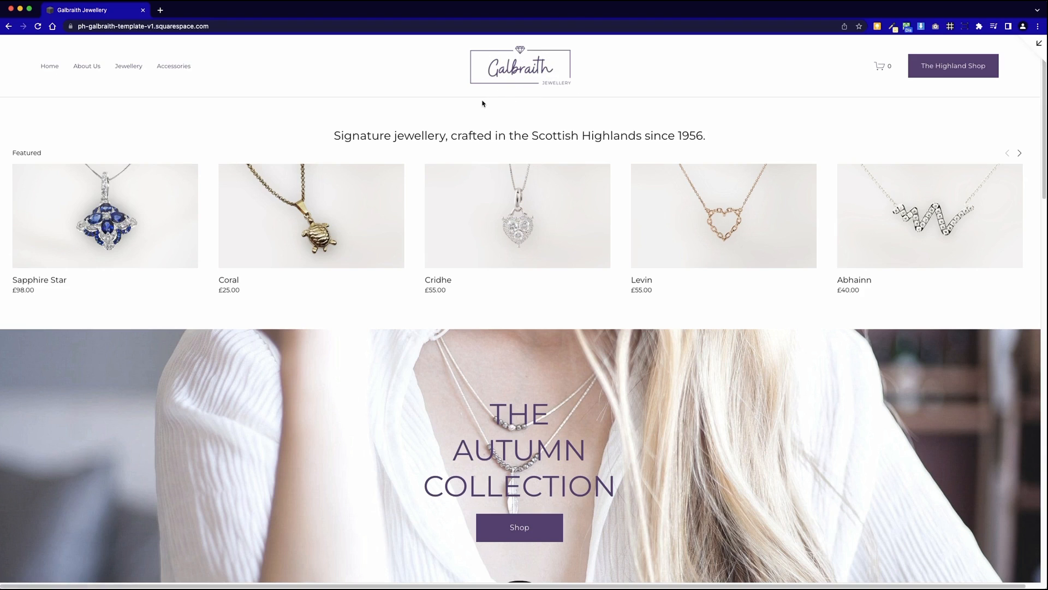
pyautogui.moveTo(521, 77)
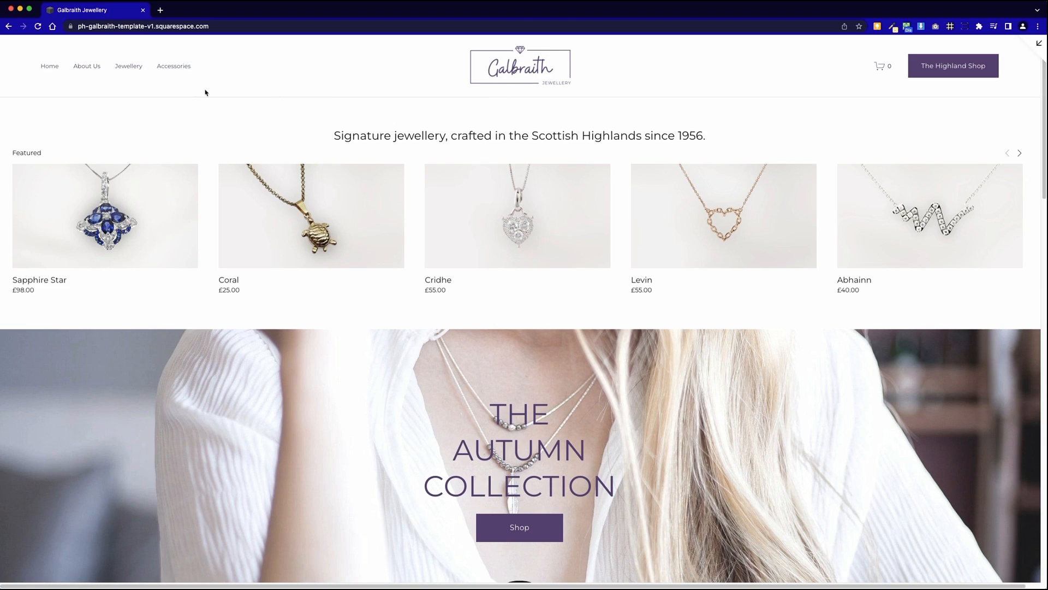
pyautogui.moveTo(425, 96)
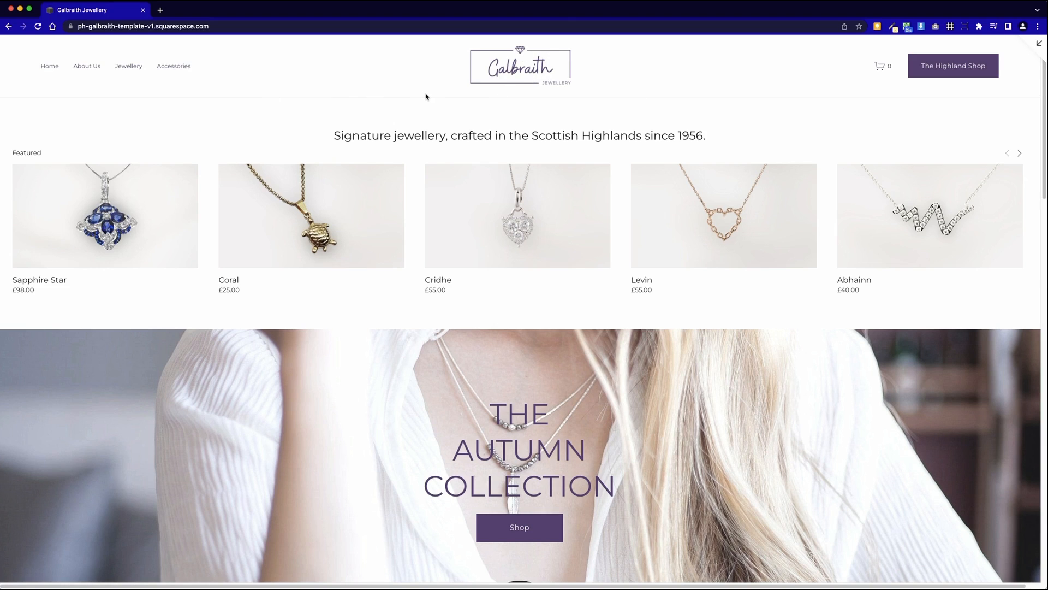
pyautogui.moveTo(180, 57)
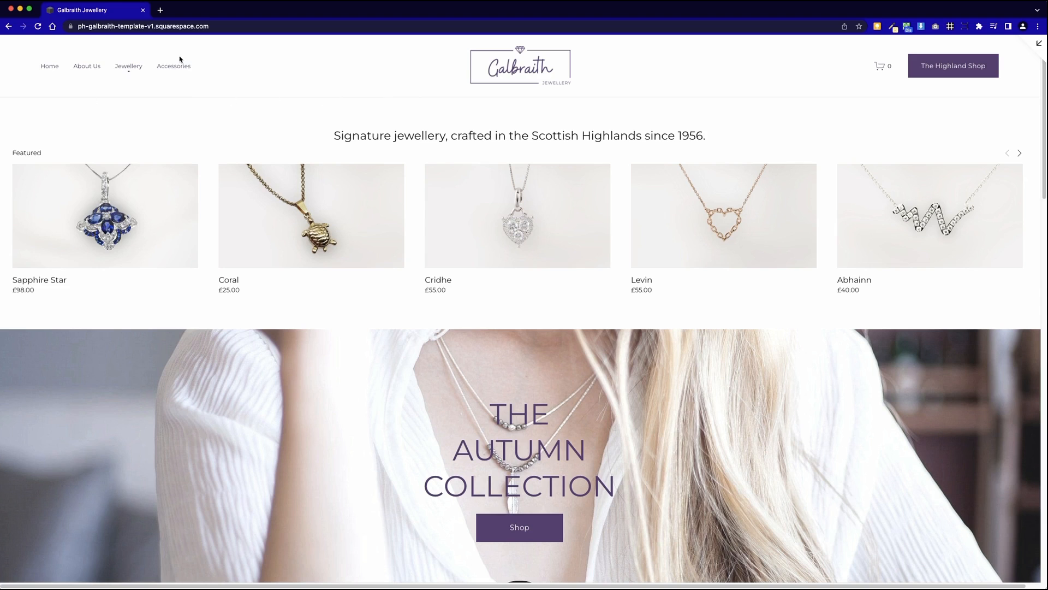
pyautogui.click(129, 66)
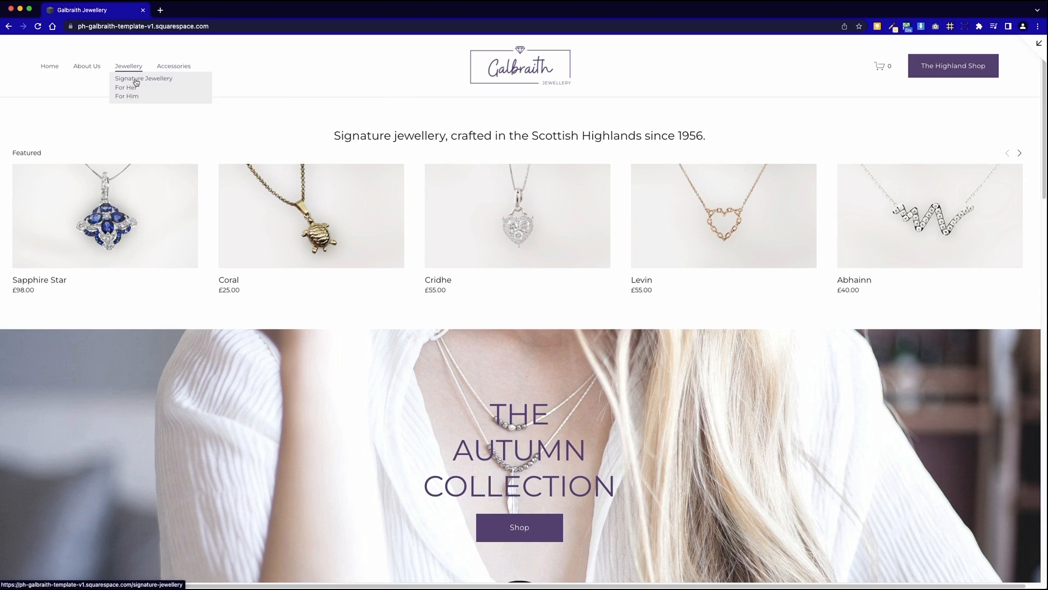
pyautogui.moveTo(855, 141)
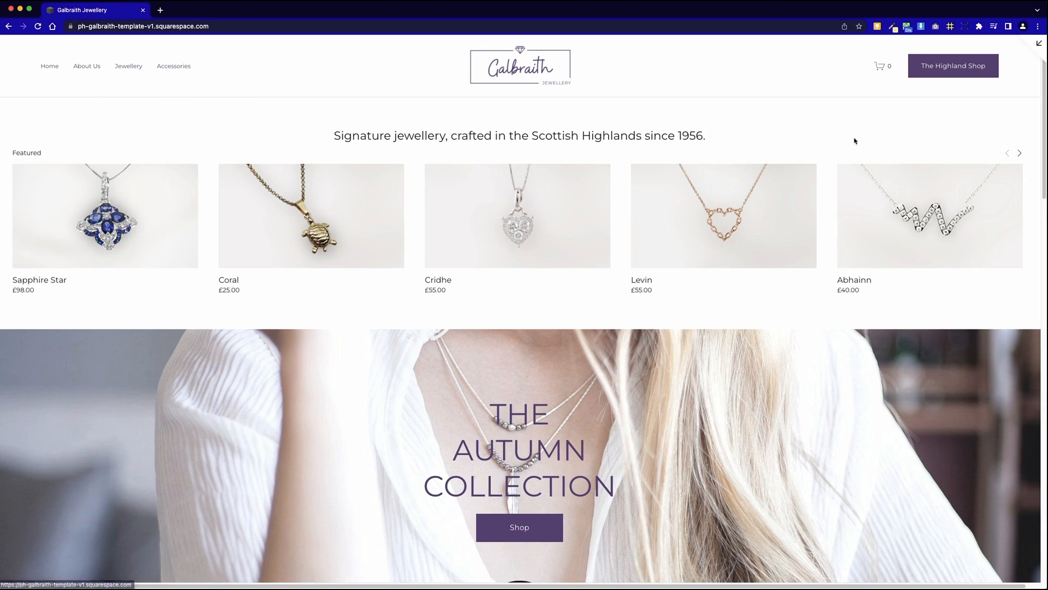
pyautogui.moveTo(969, 68)
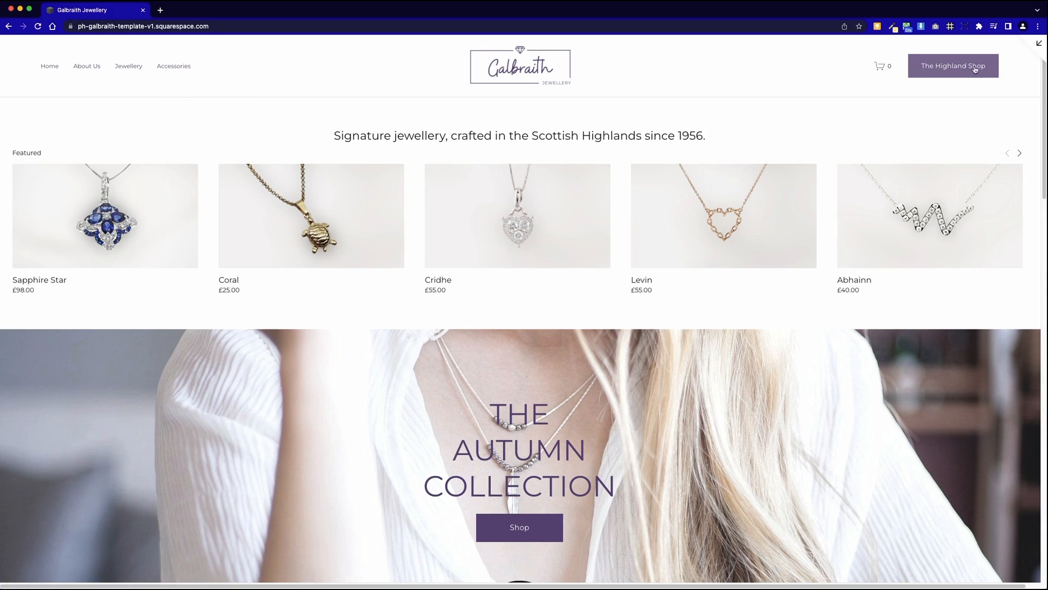
pyautogui.moveTo(974, 69)
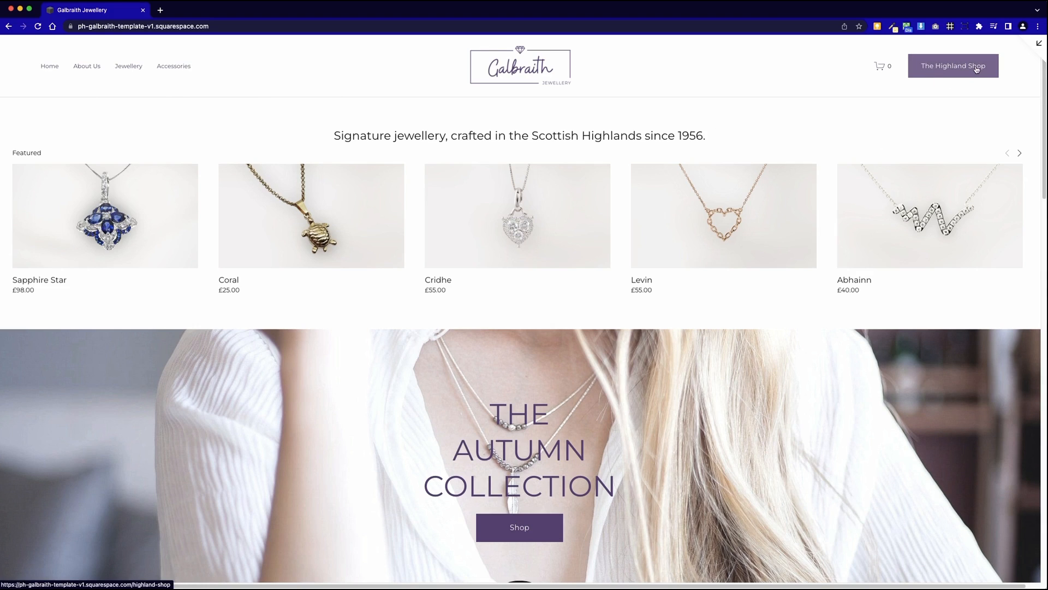
pyautogui.moveTo(952, 77)
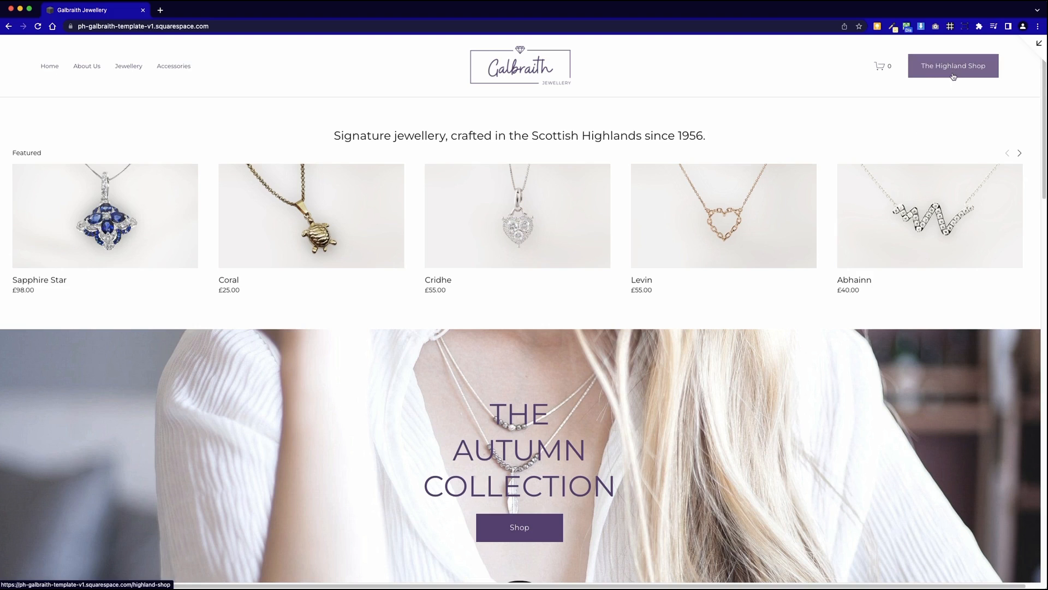
pyautogui.moveTo(941, 85)
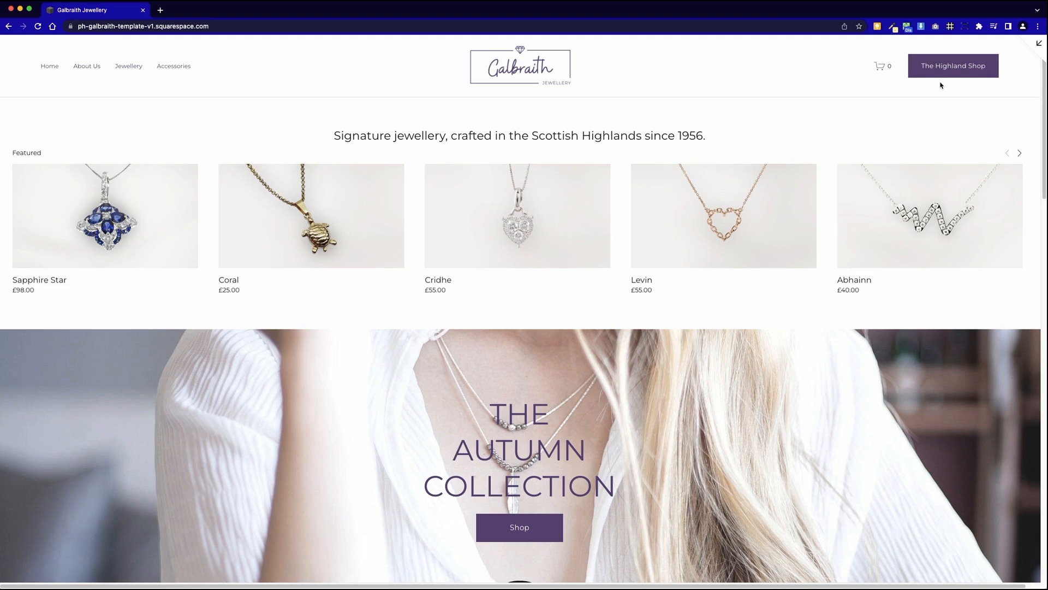
pyautogui.moveTo(884, 76)
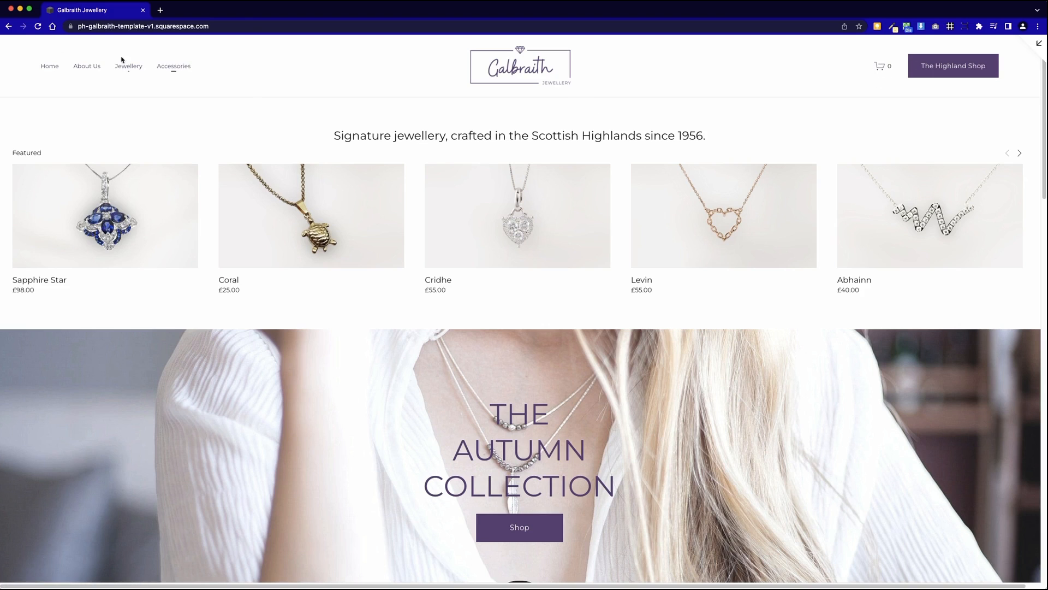
pyautogui.moveTo(961, 96)
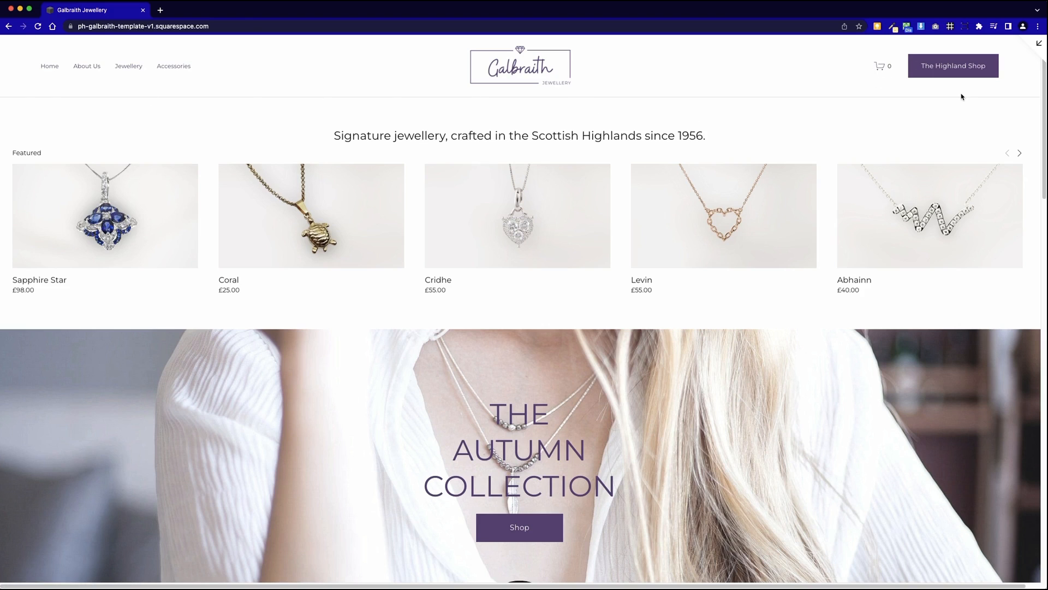
pyautogui.moveTo(932, 112)
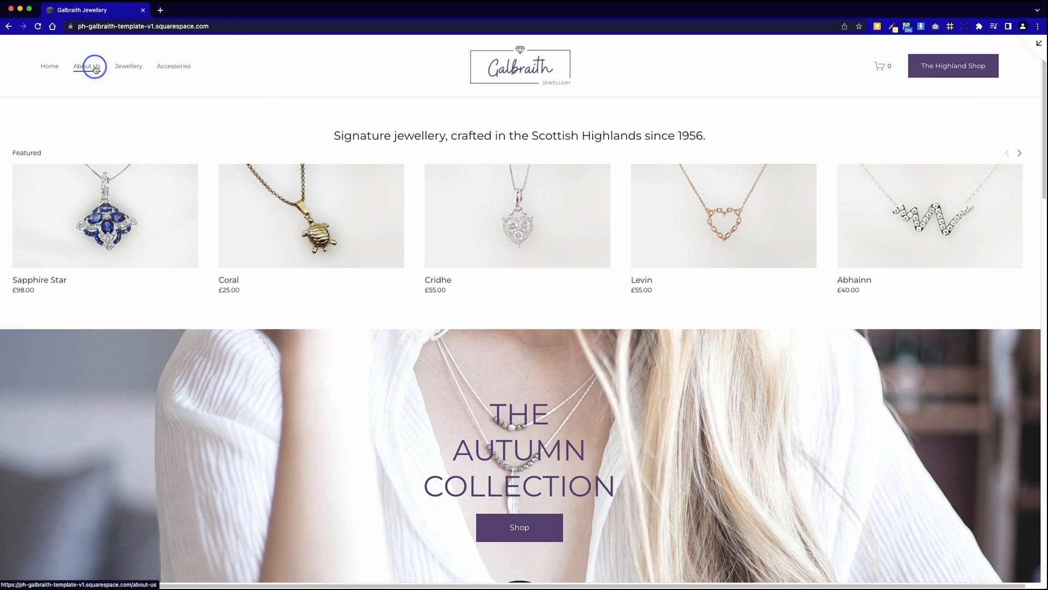
pyautogui.click(89, 65)
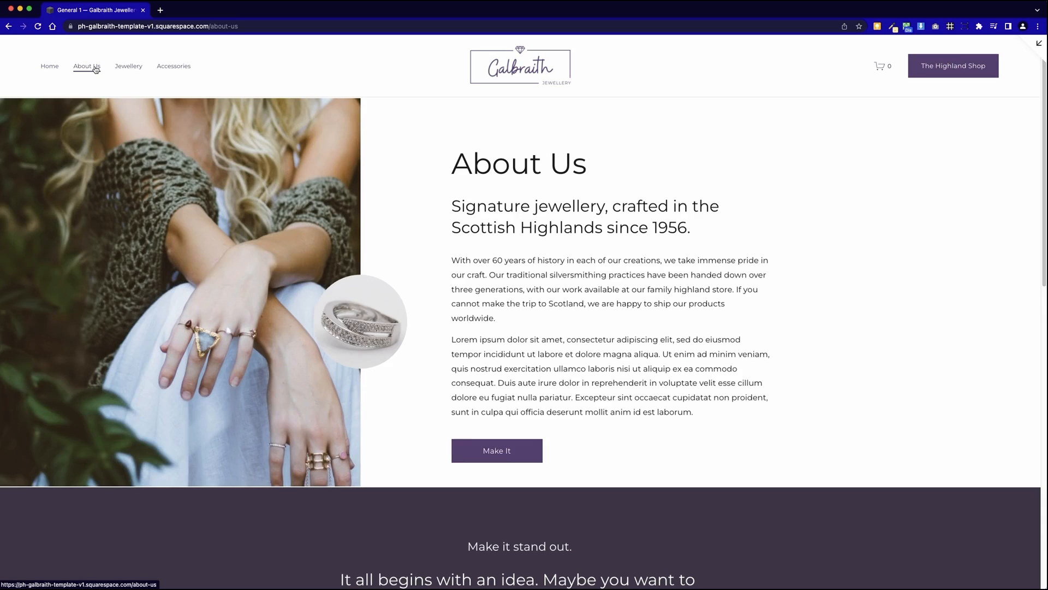
# Look through the About Us heritage story, quotes and newsletter signup, then return to the top
pyautogui.scroll(-3)
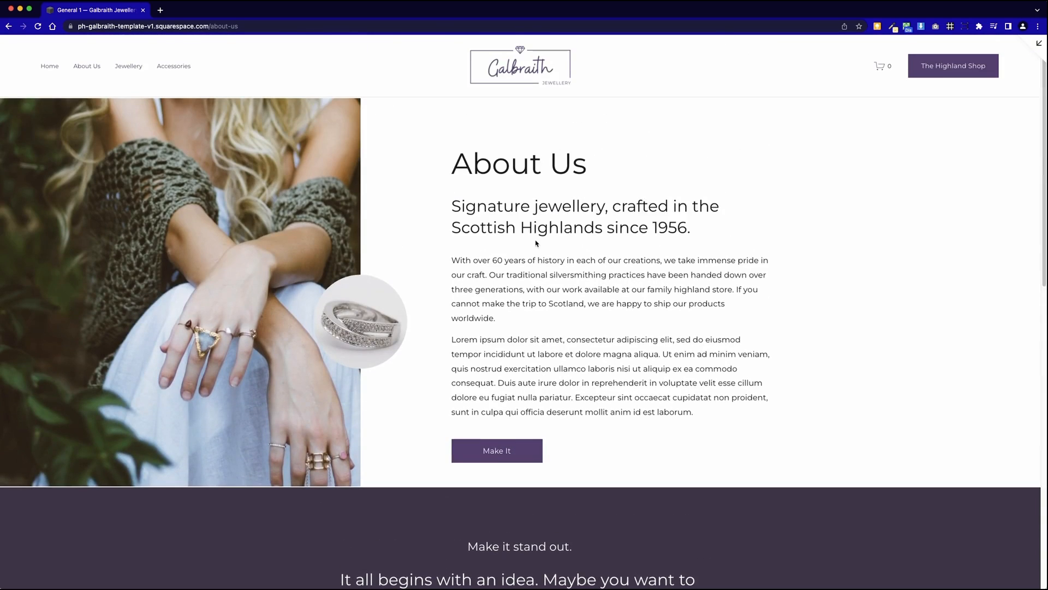
pyautogui.moveTo(305, 65)
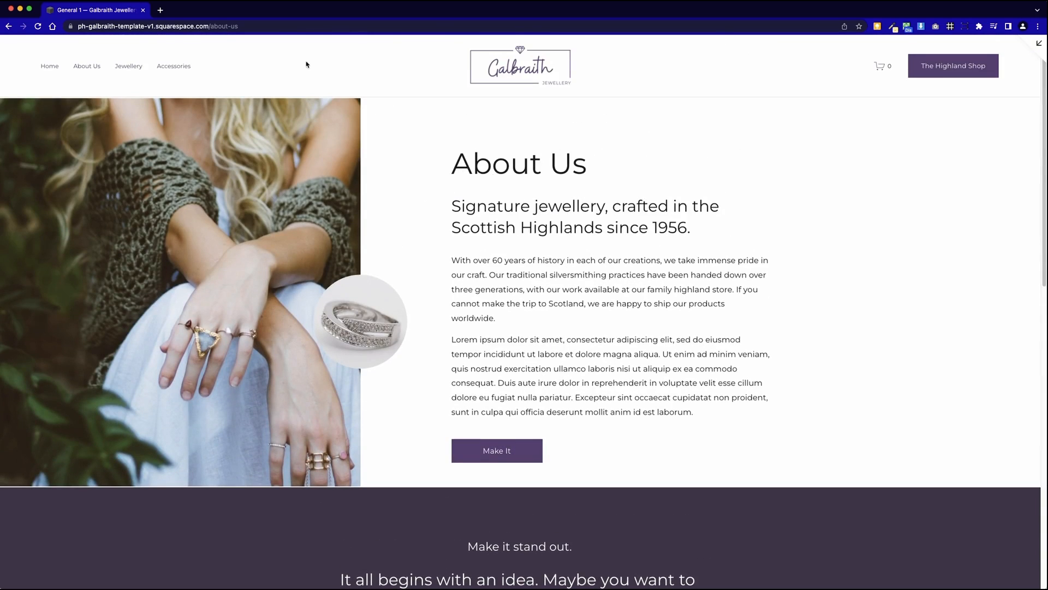
pyautogui.moveTo(497, 72)
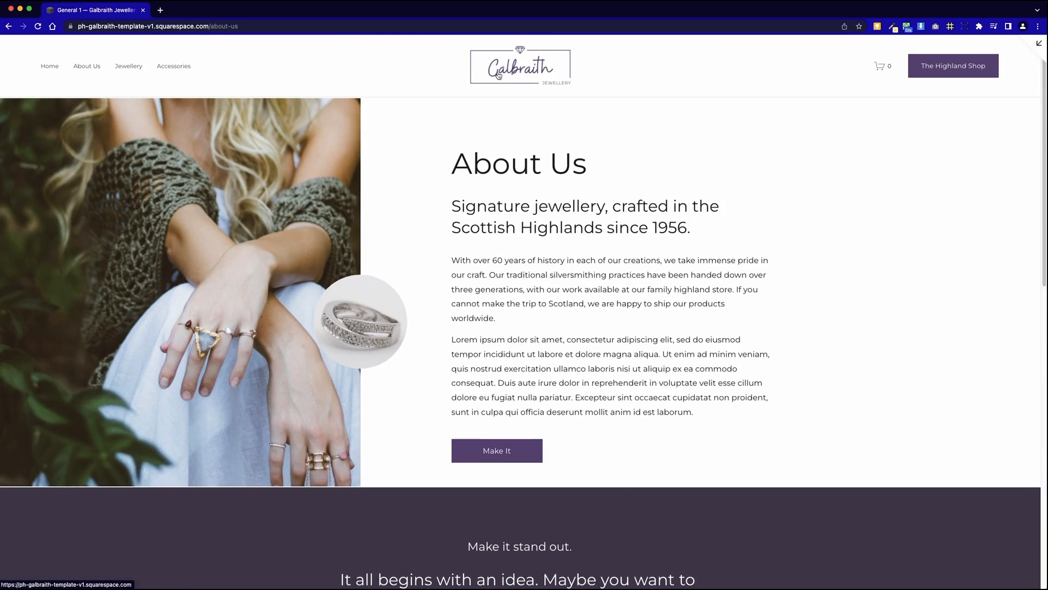
pyautogui.moveTo(517, 168)
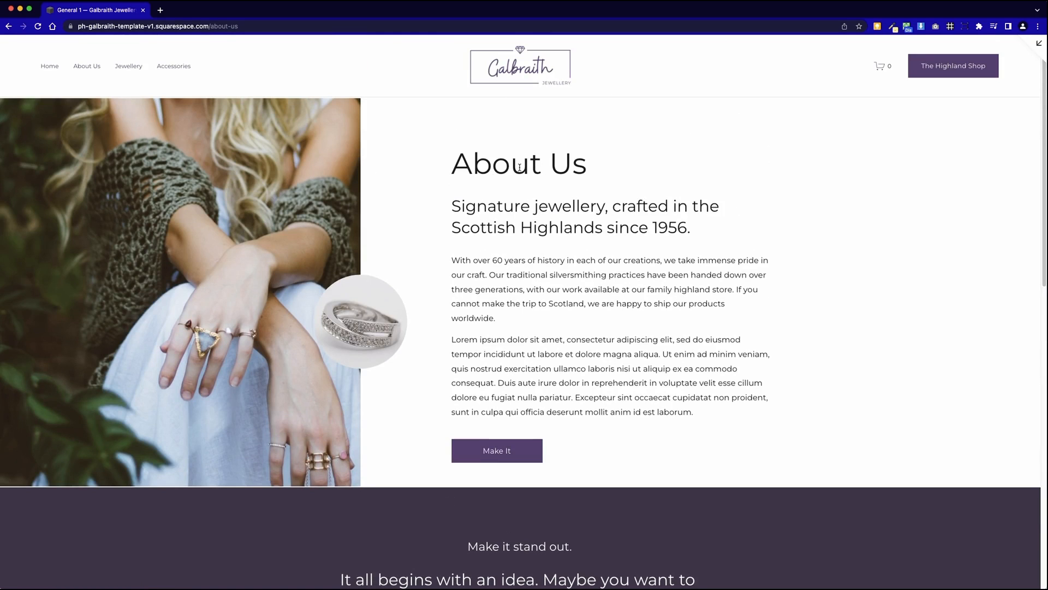
pyautogui.scroll(-3)
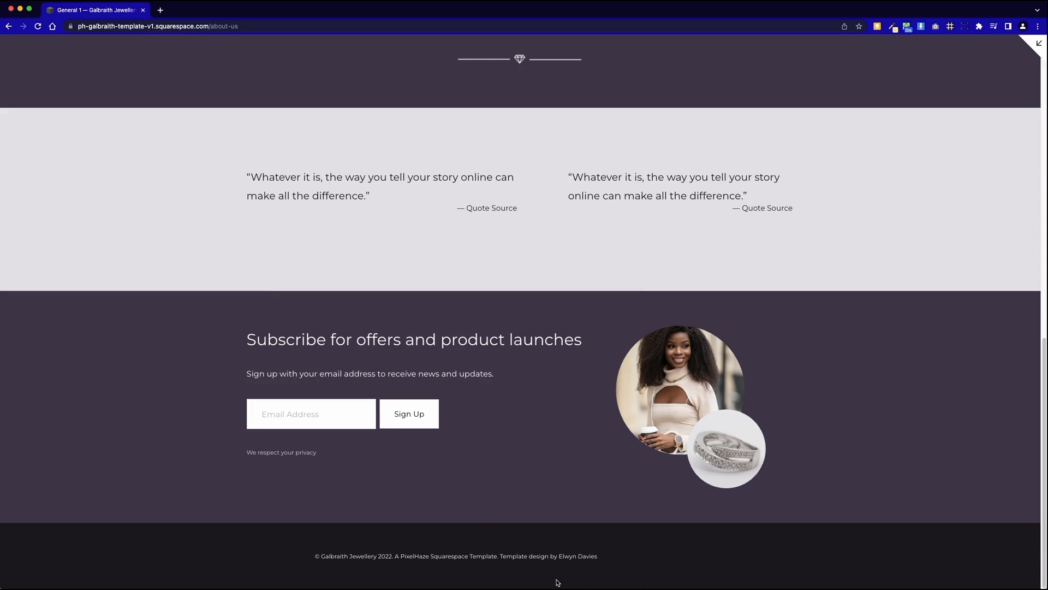
pyautogui.moveTo(227, 314)
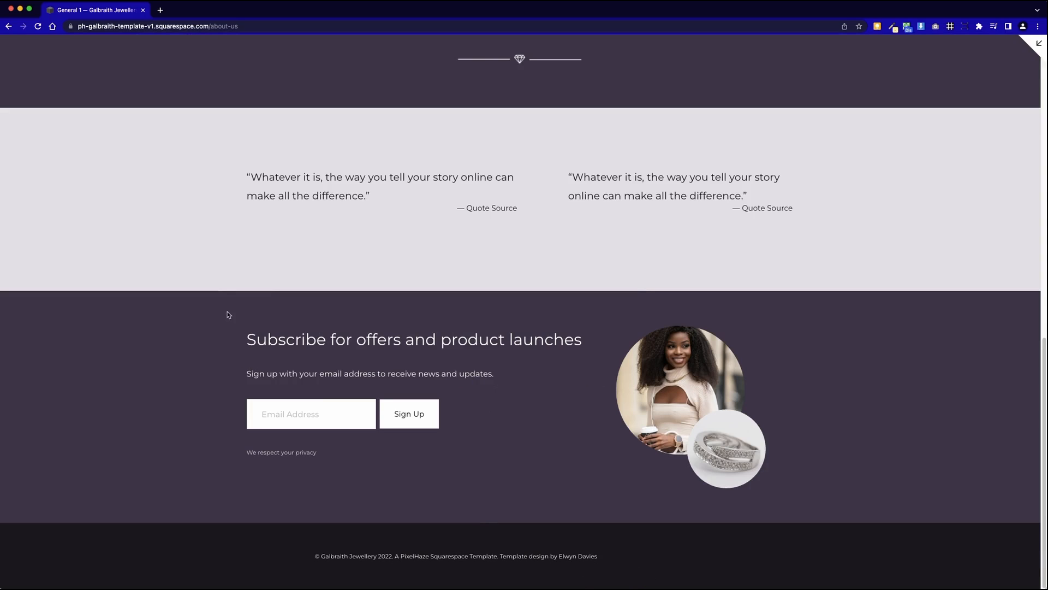
pyautogui.moveTo(227, 315); pyautogui.dragTo(712, 573)
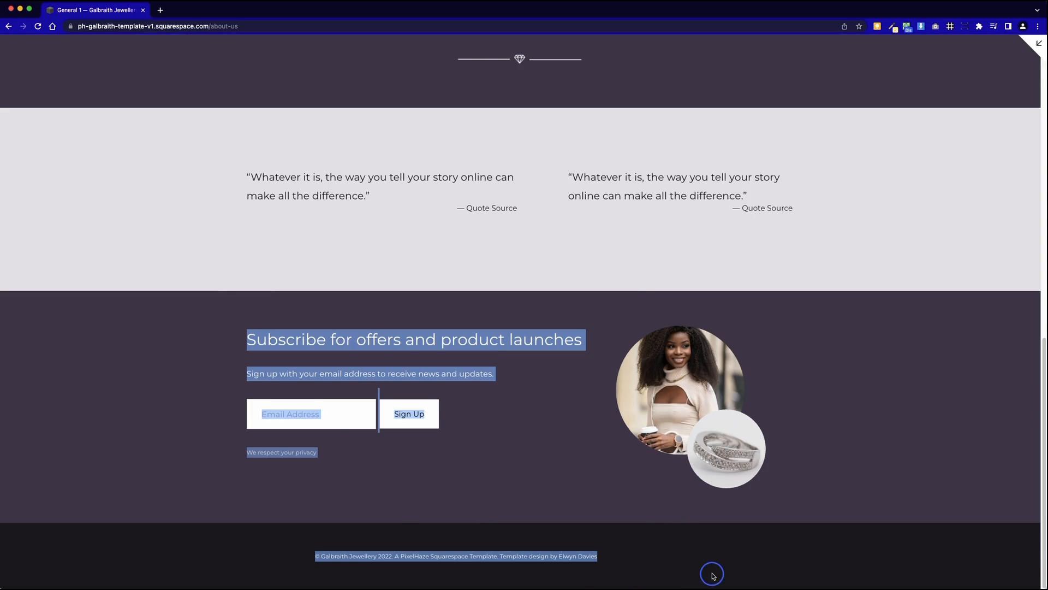
pyautogui.scroll(3)
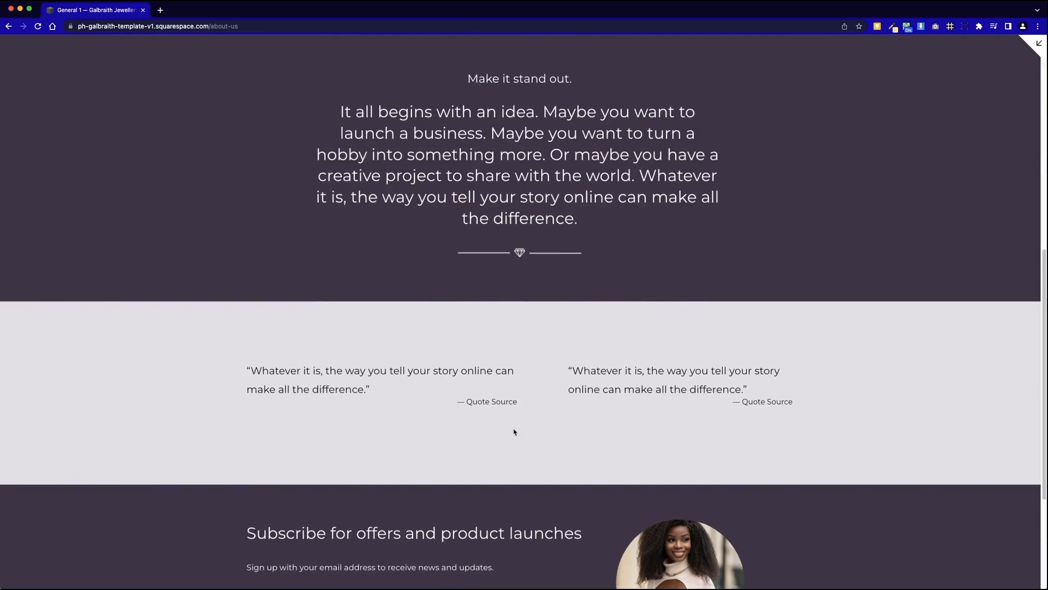
pyautogui.scroll(3)
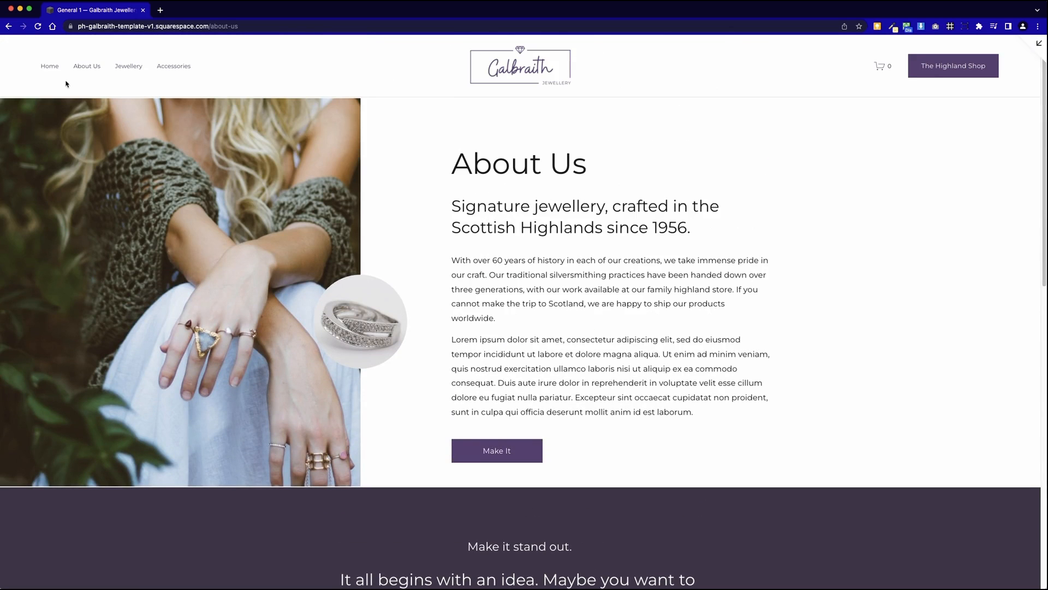
pyautogui.click(49, 66)
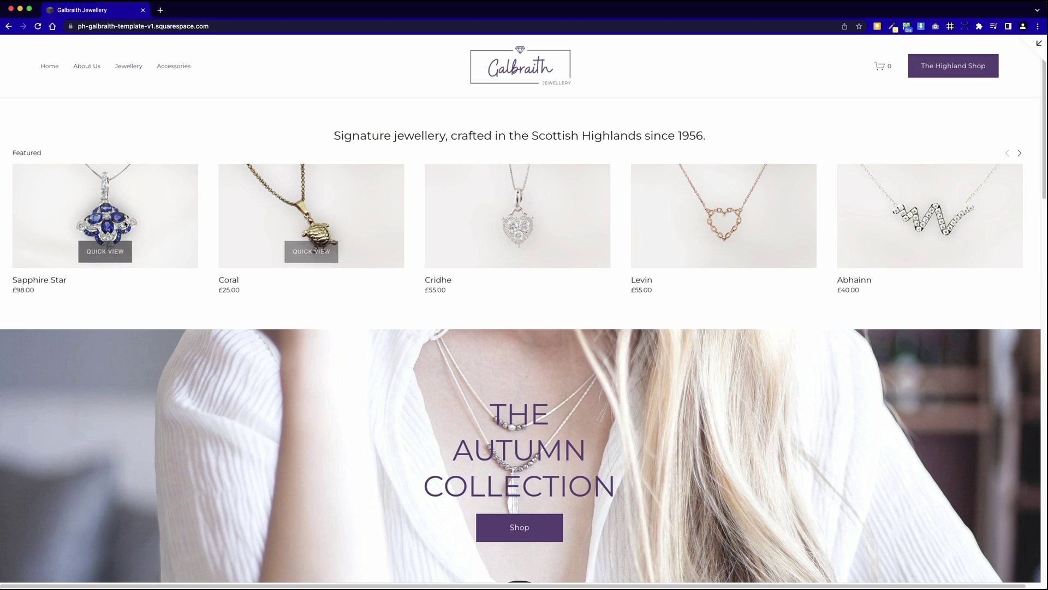
pyautogui.moveTo(64, 311)
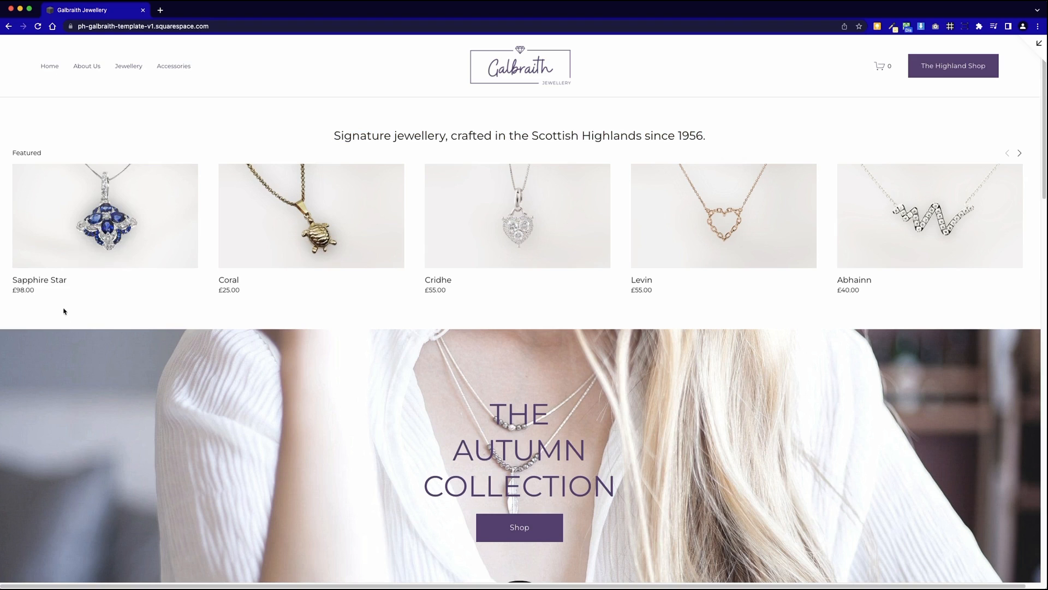
pyautogui.moveTo(999, 172)
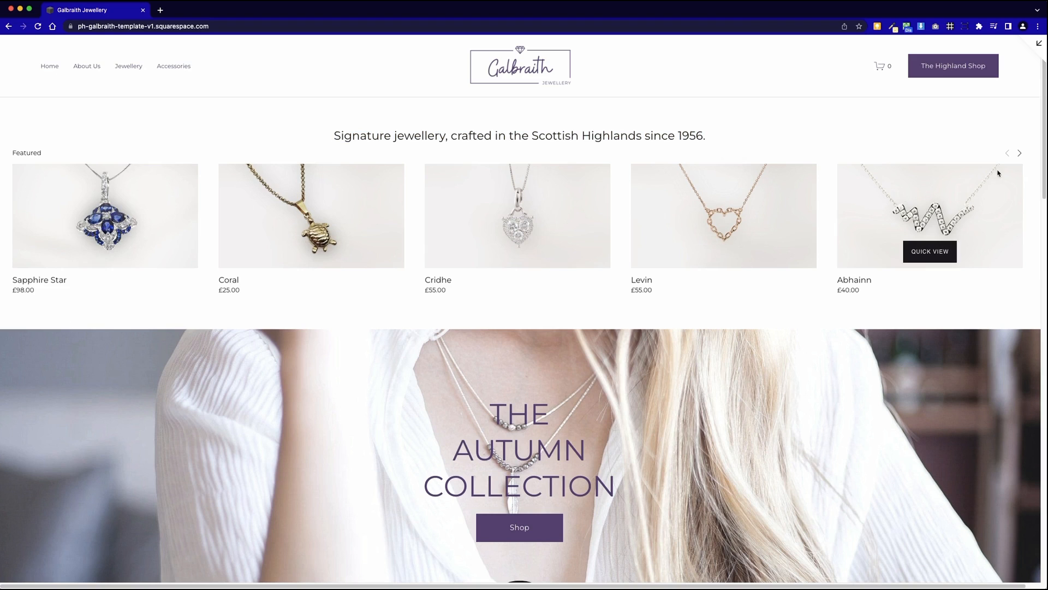
pyautogui.moveTo(1017, 155)
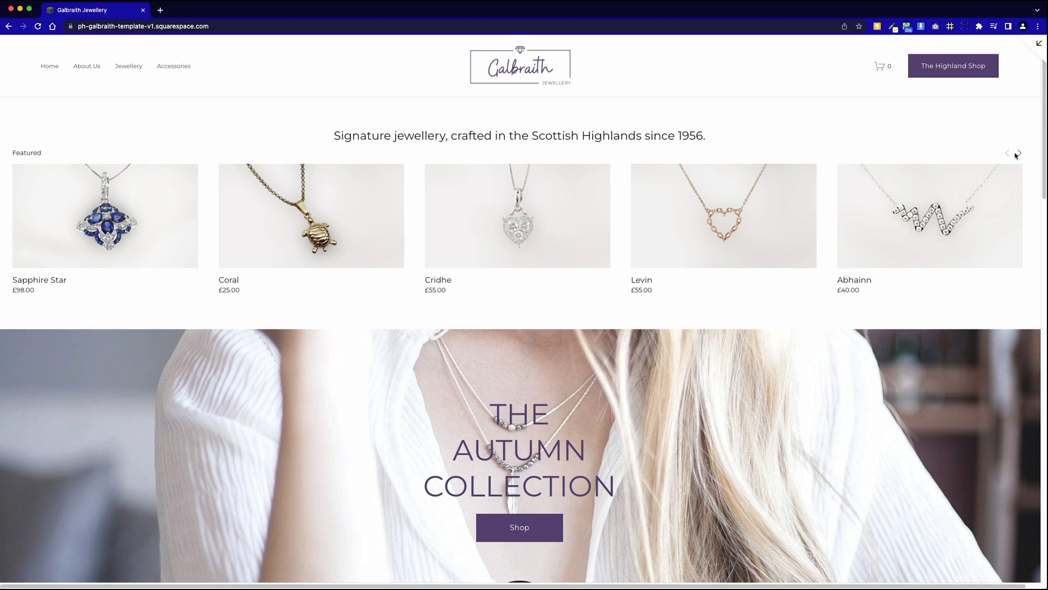
pyautogui.moveTo(197, 235)
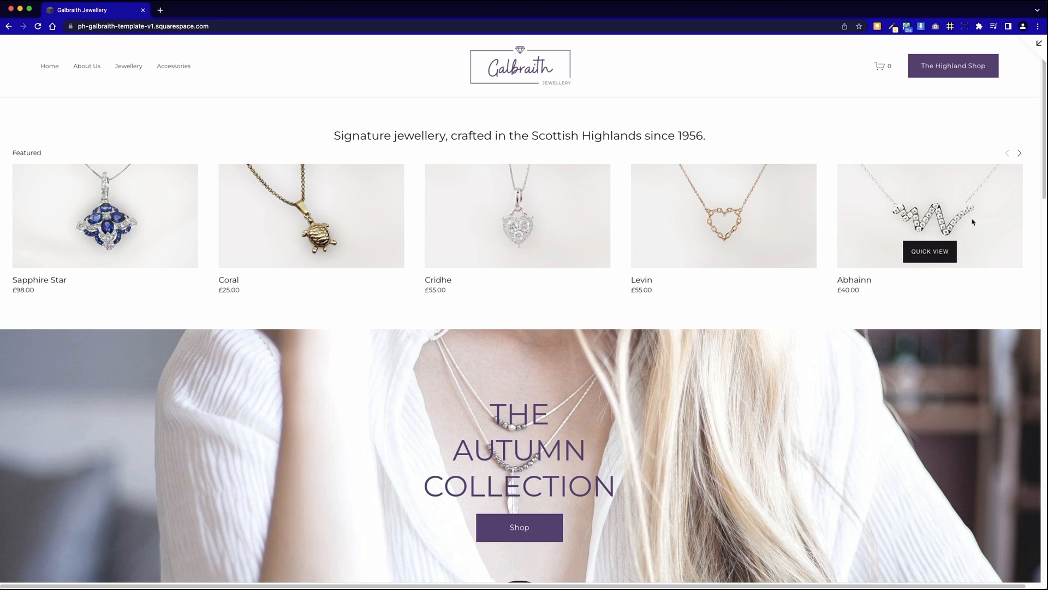
pyautogui.click(1019, 152)
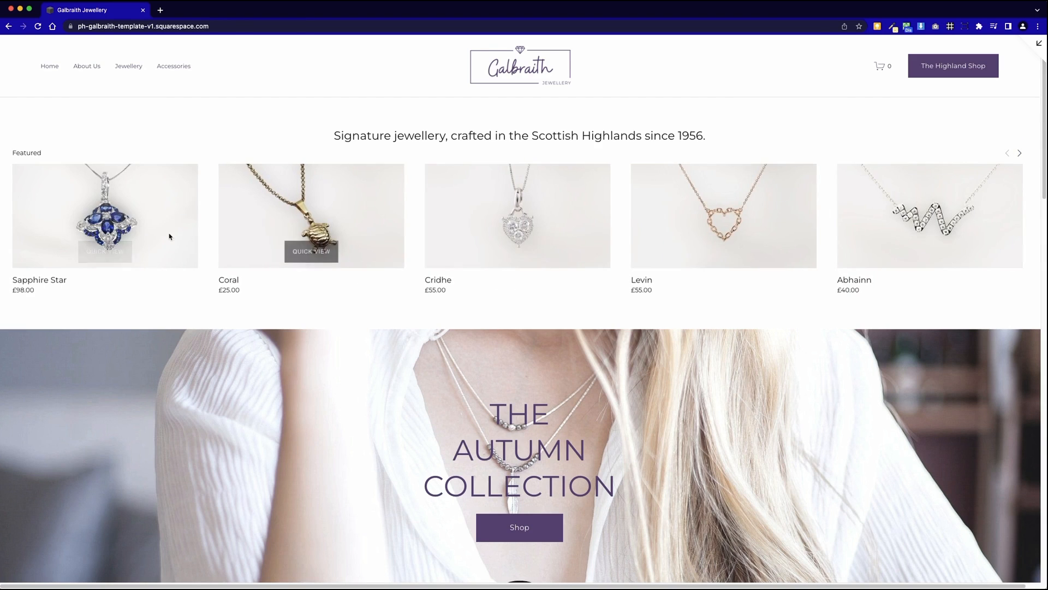
pyautogui.moveTo(209, 236)
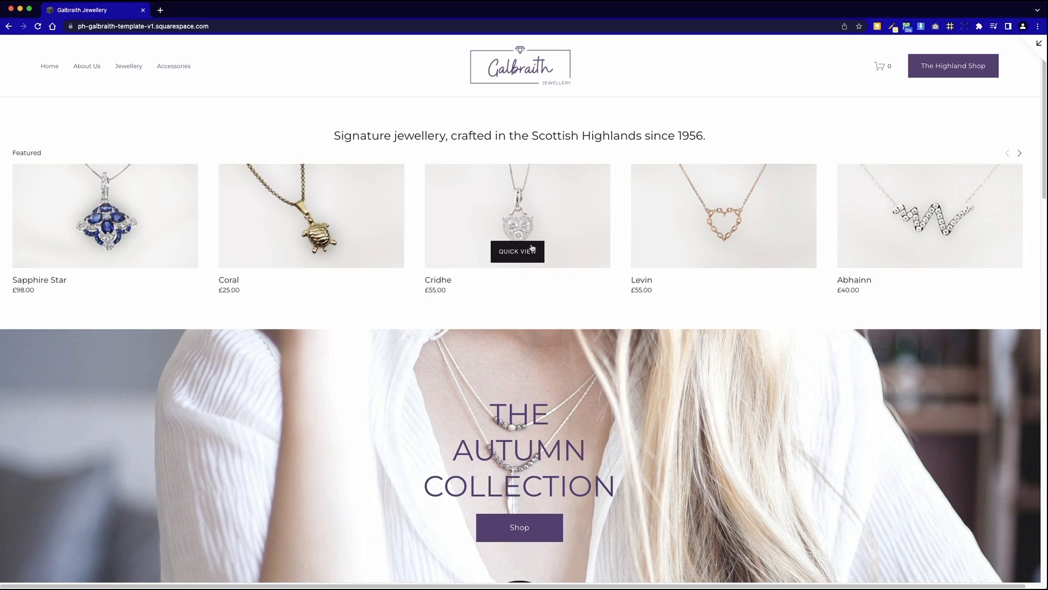
pyautogui.moveTo(311, 251)
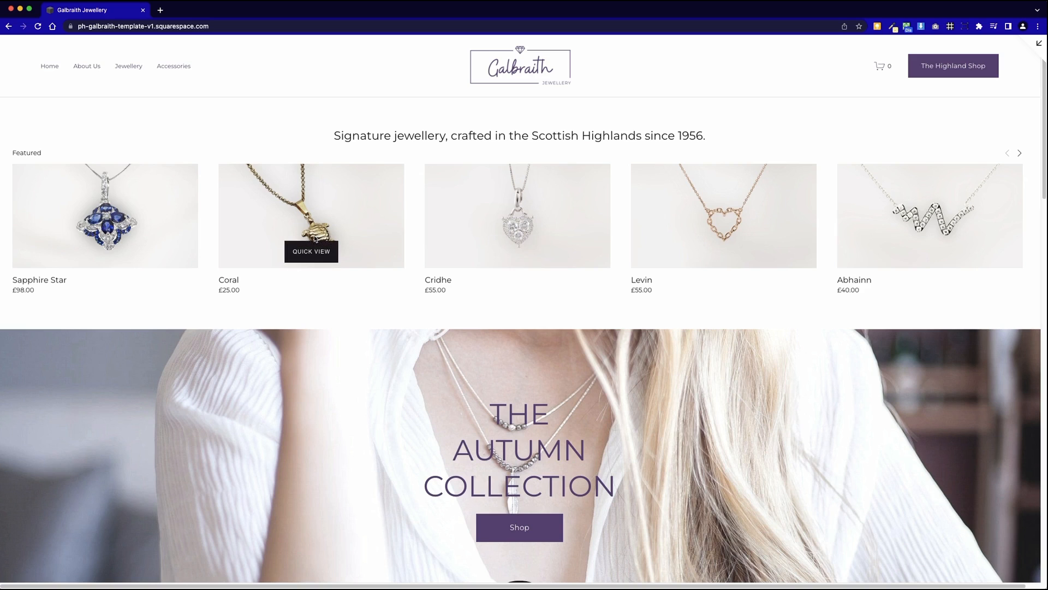
pyautogui.moveTo(864, 293)
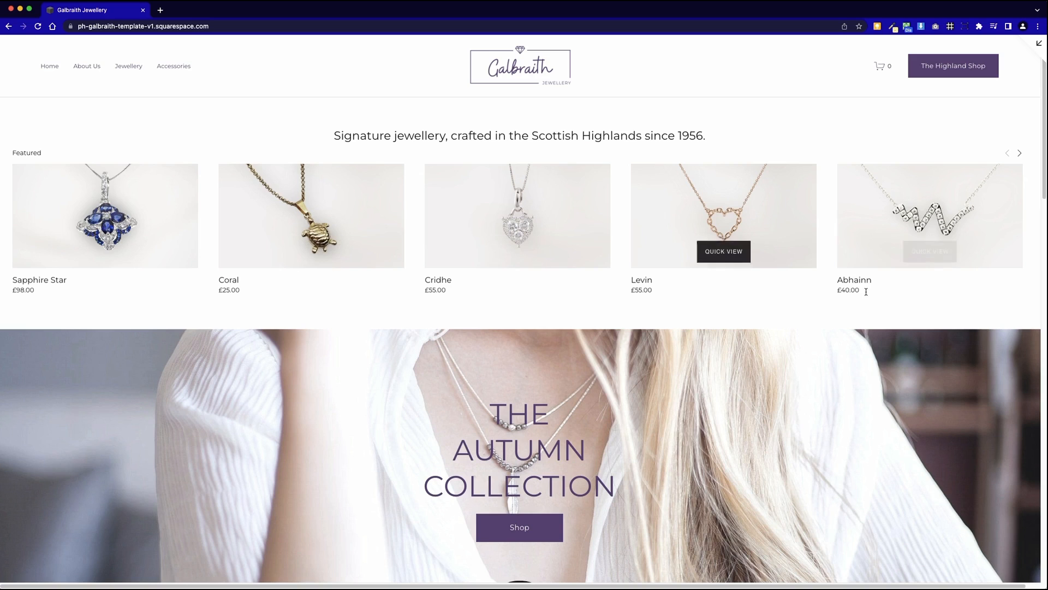
pyautogui.moveTo(522, 251)
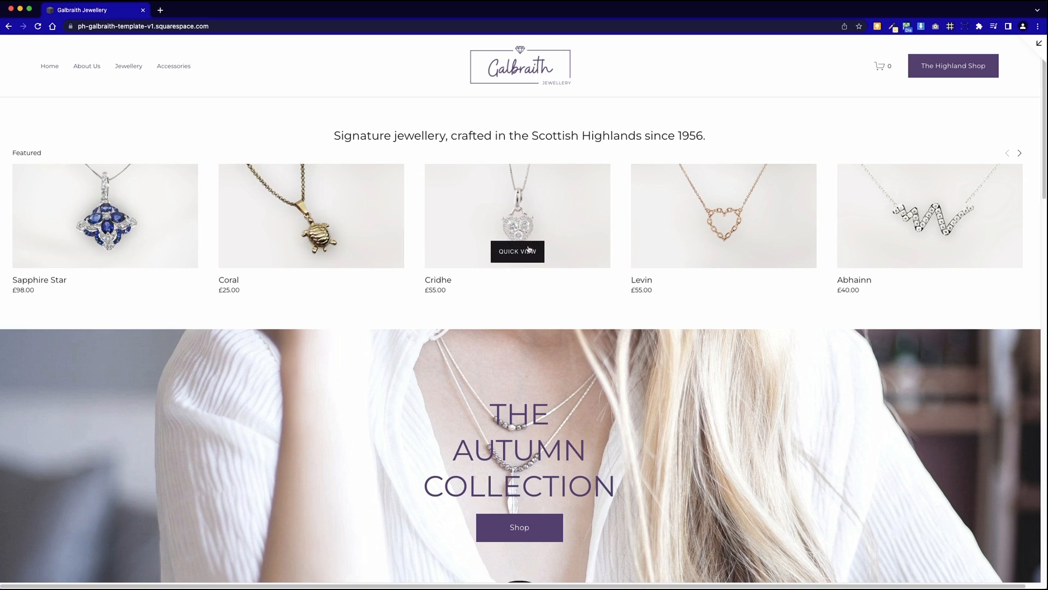
pyautogui.click(518, 251)
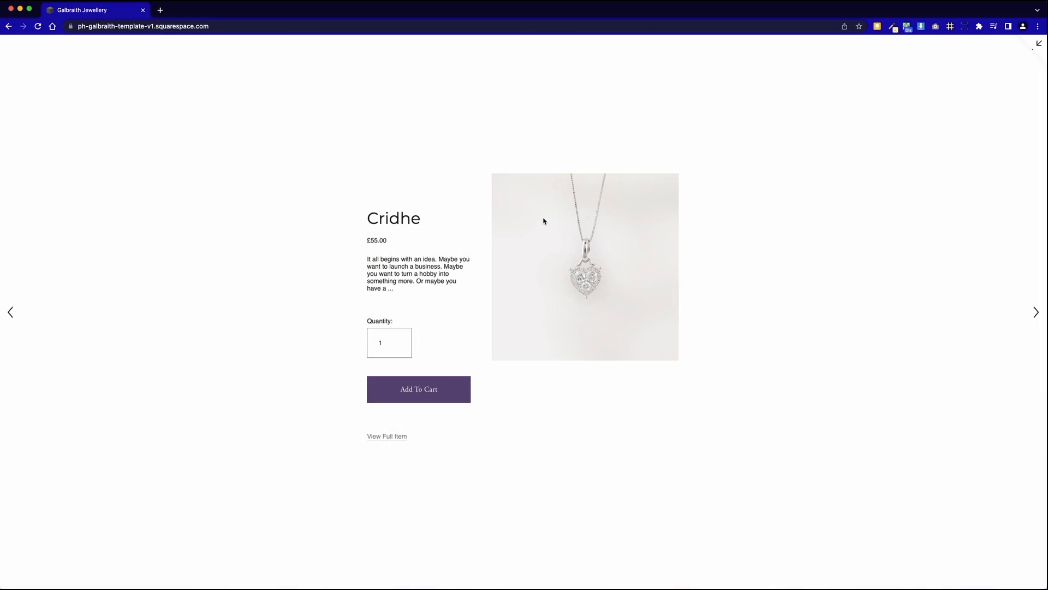
pyautogui.moveTo(806, 225)
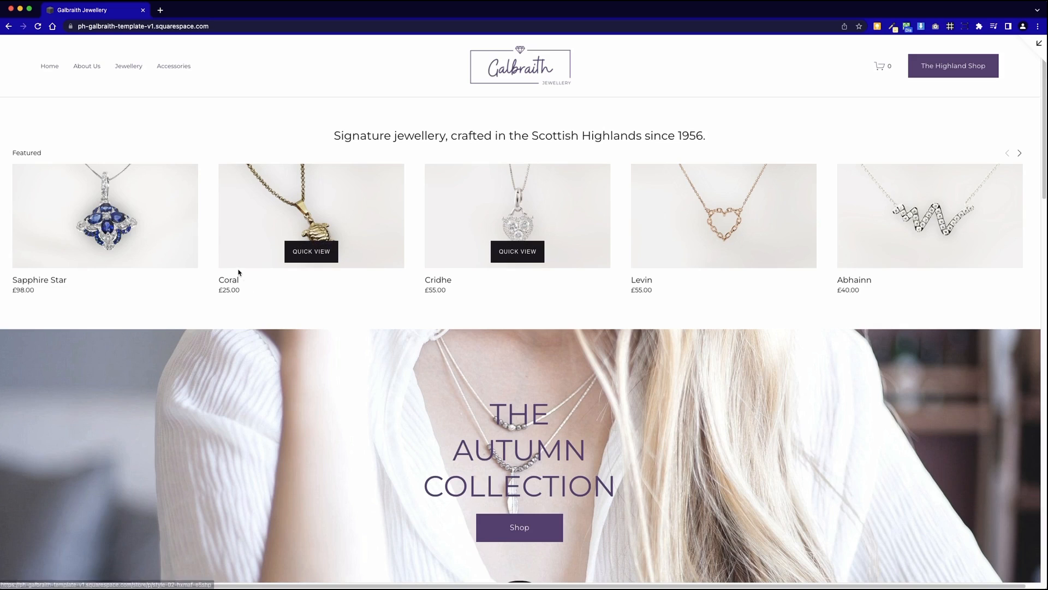
pyautogui.click(225, 284)
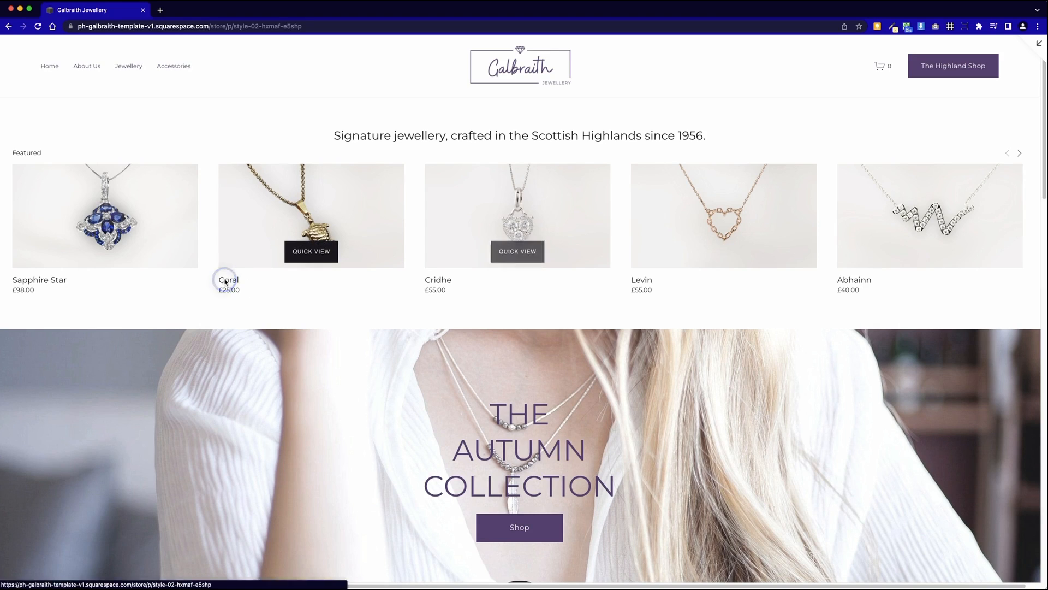
pyautogui.click(229, 282)
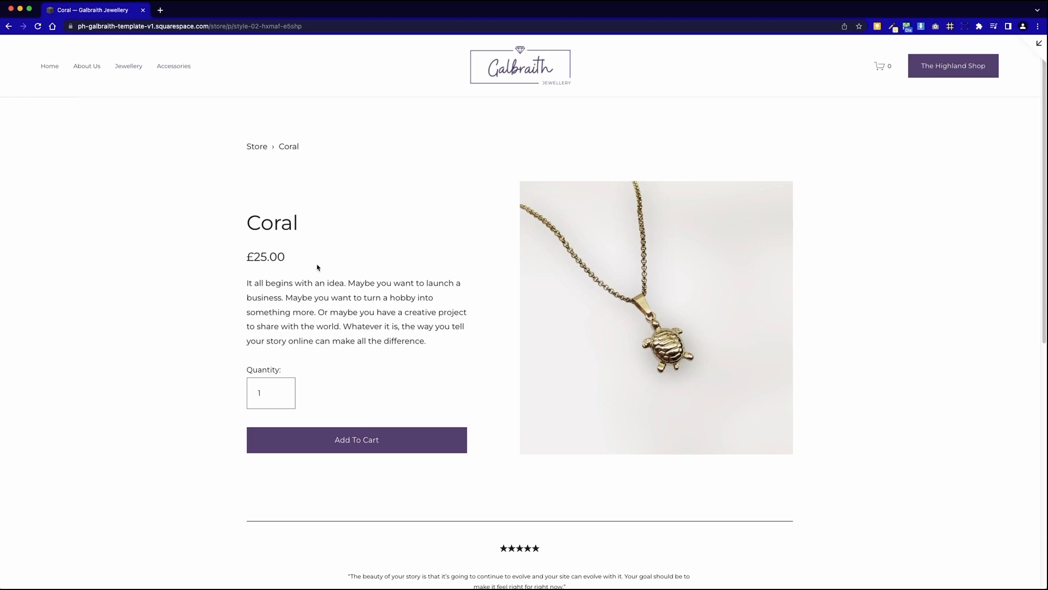
pyautogui.scroll(-3)
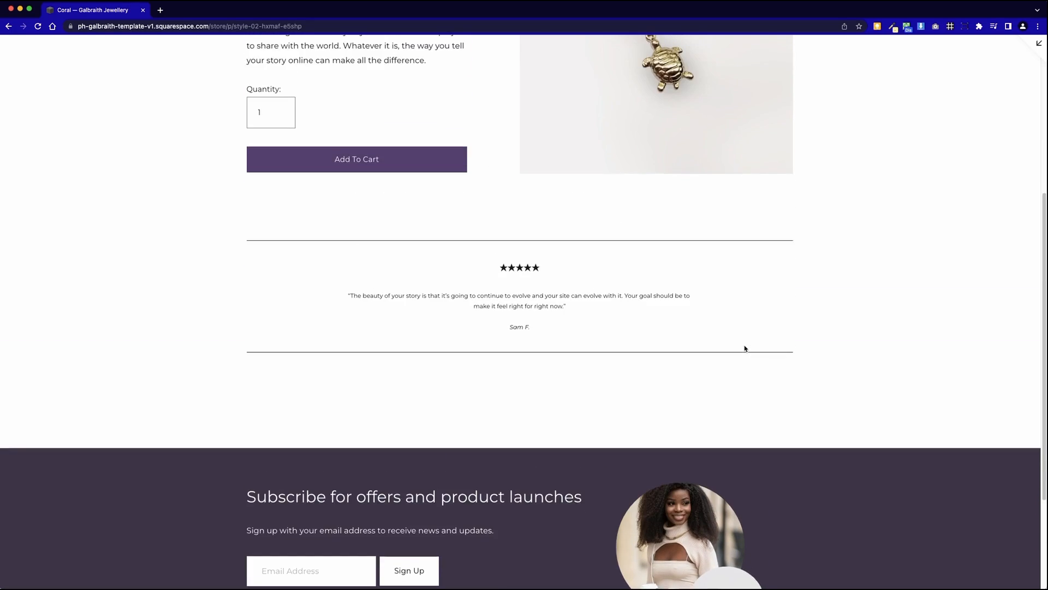
pyautogui.scroll(3)
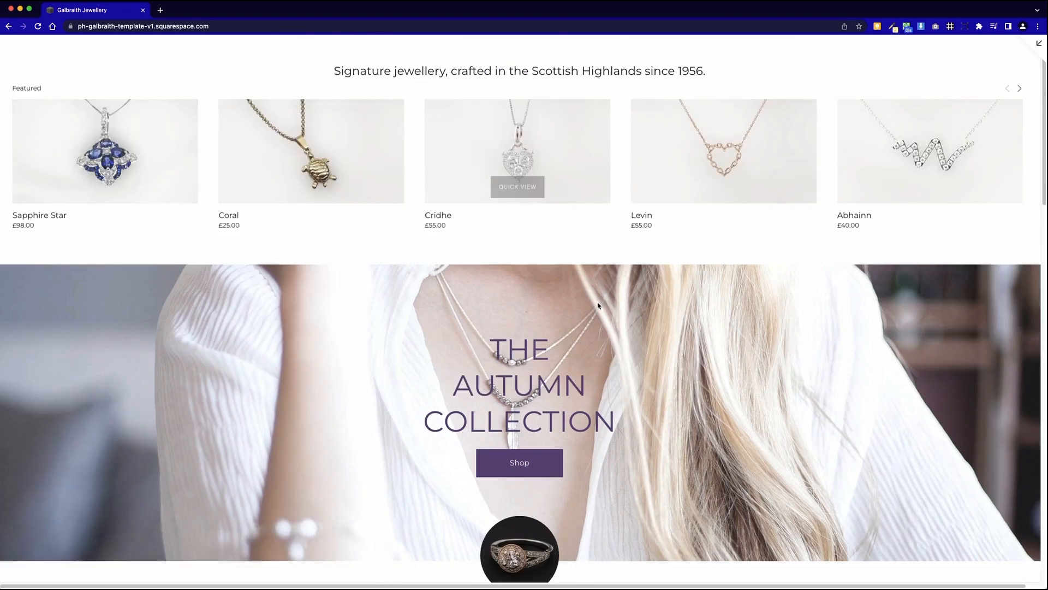
pyautogui.scroll(-3)
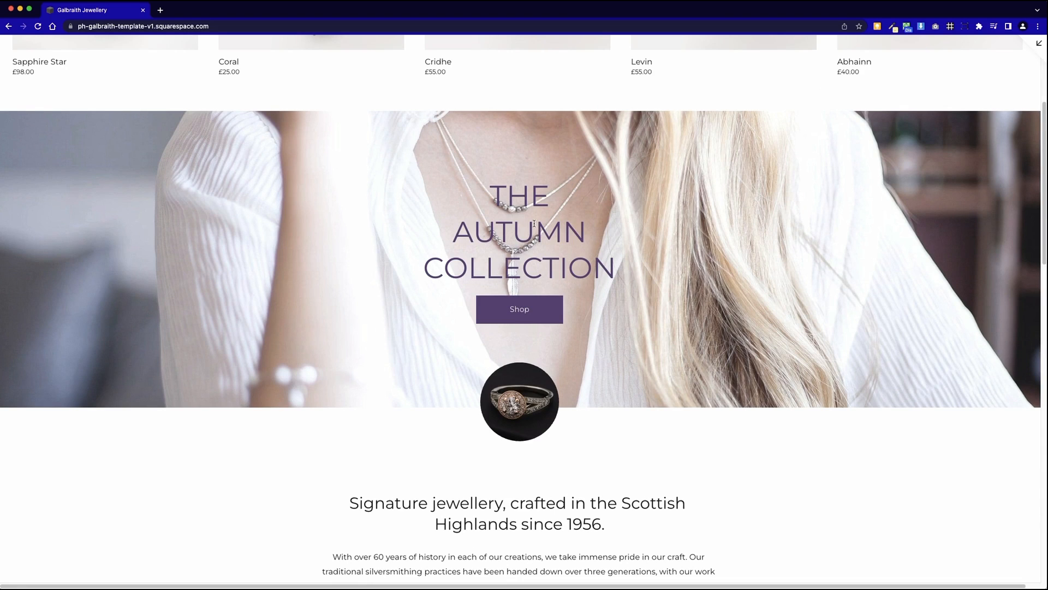
pyautogui.moveTo(795, 352)
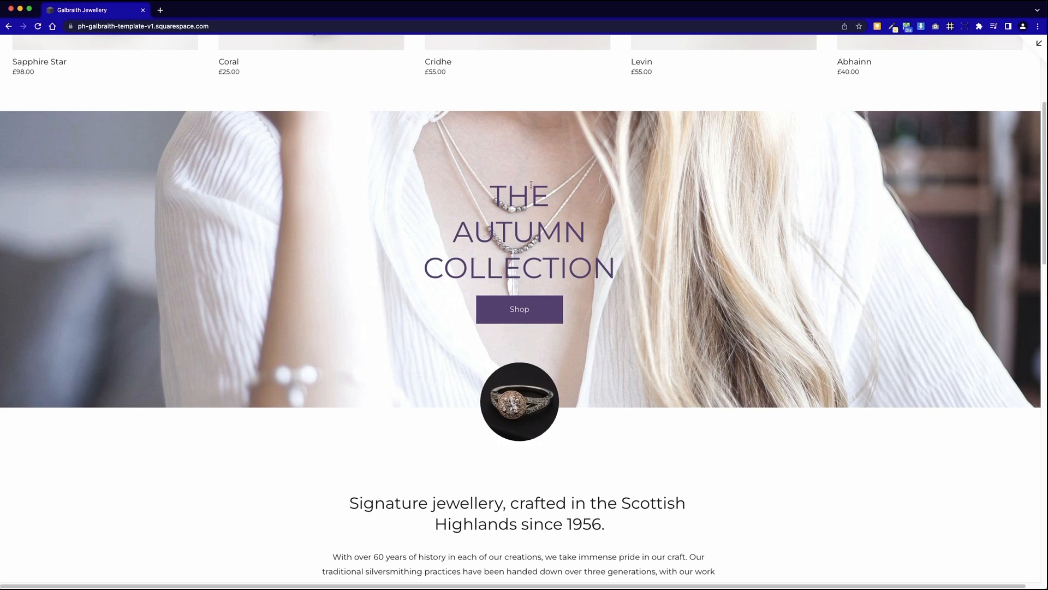
pyautogui.moveTo(598, 282)
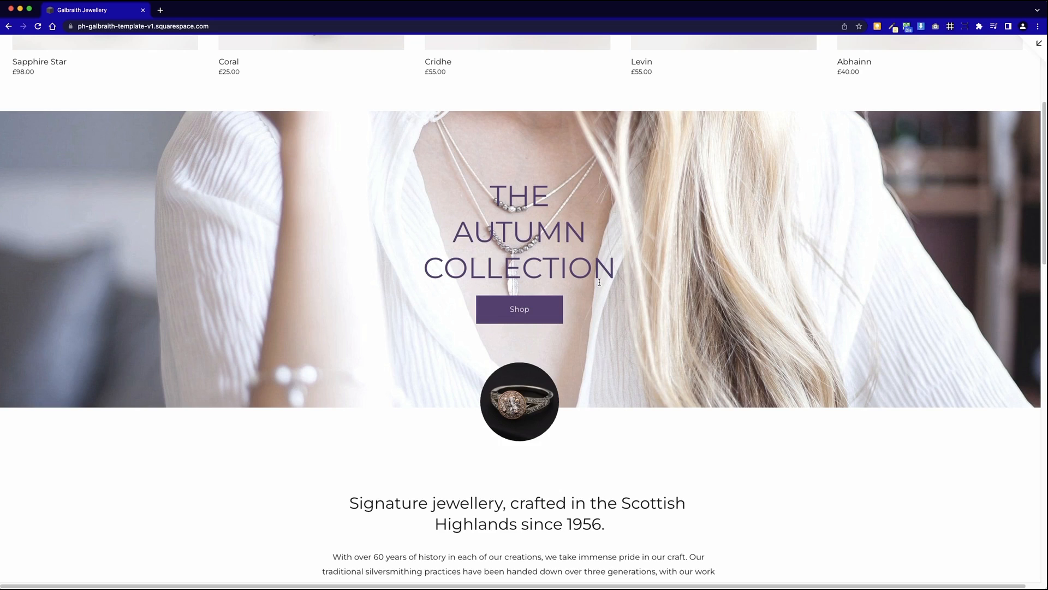
pyautogui.moveTo(580, 284)
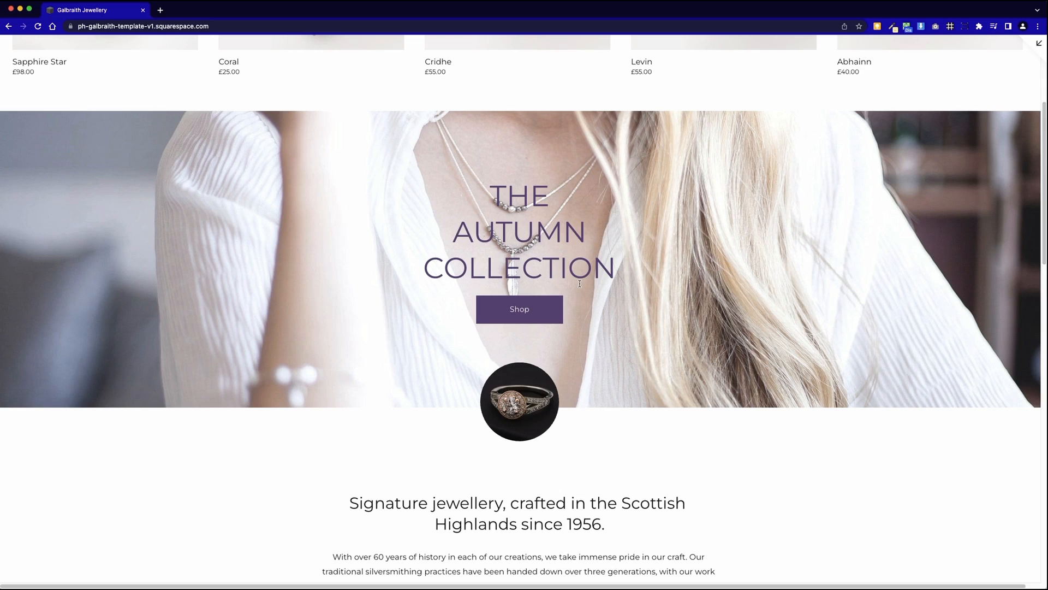
pyautogui.moveTo(473, 405)
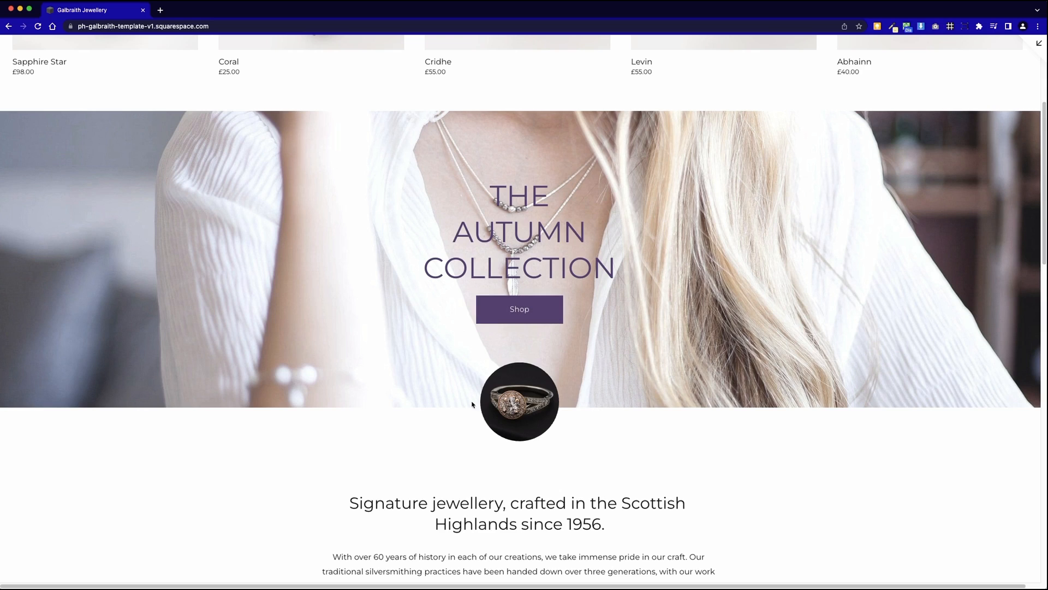
pyautogui.moveTo(521, 358)
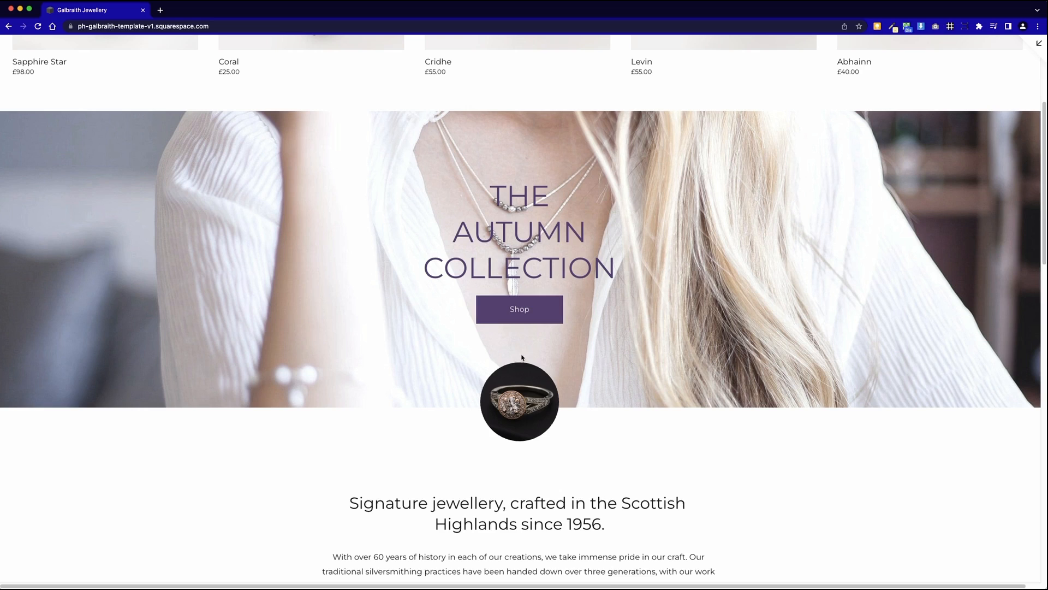
pyautogui.moveTo(523, 428)
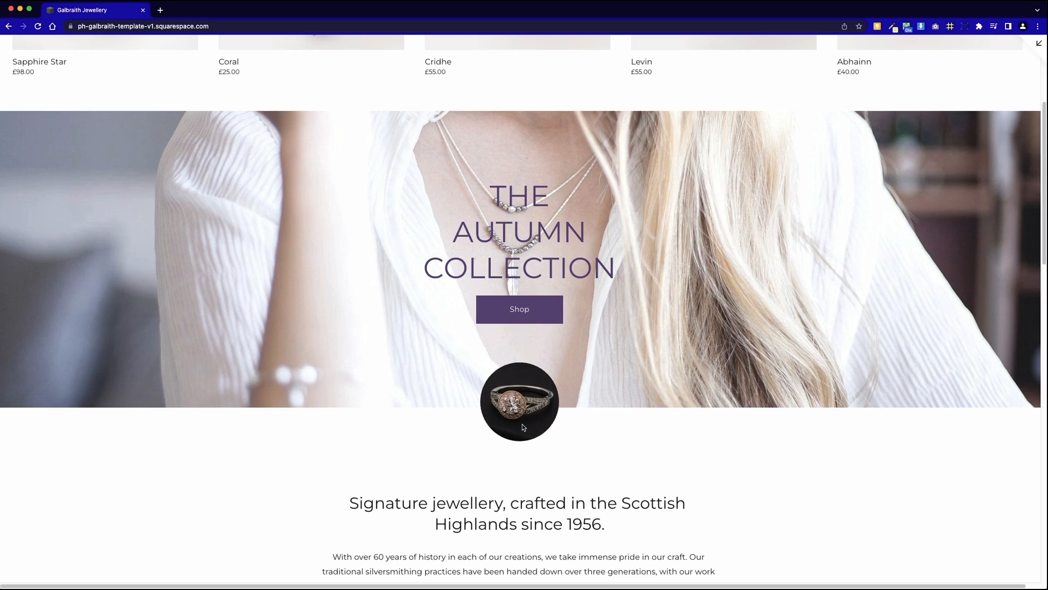
pyautogui.moveTo(527, 382)
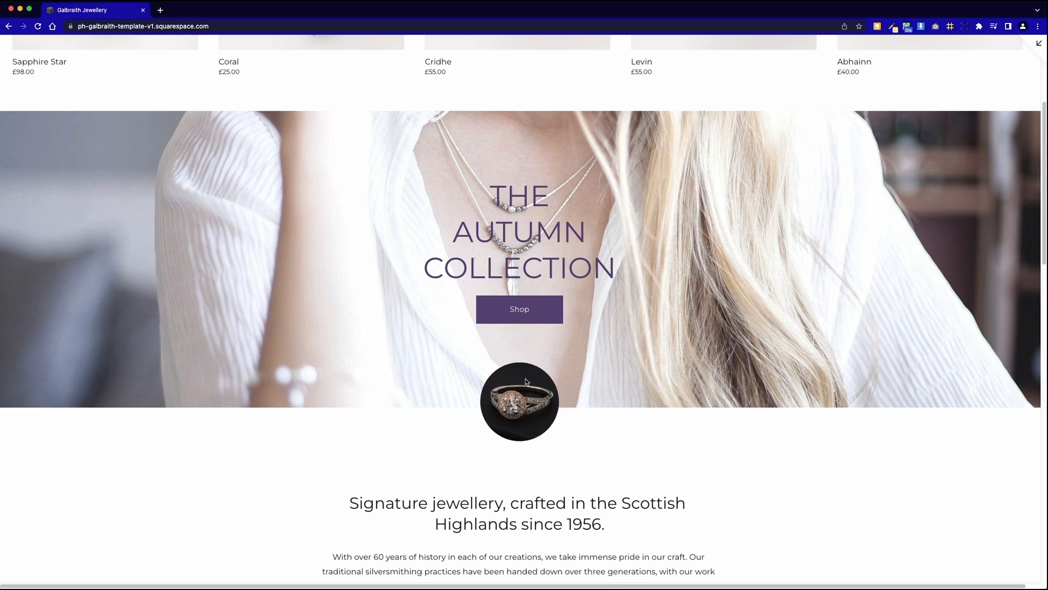
pyautogui.moveTo(556, 424)
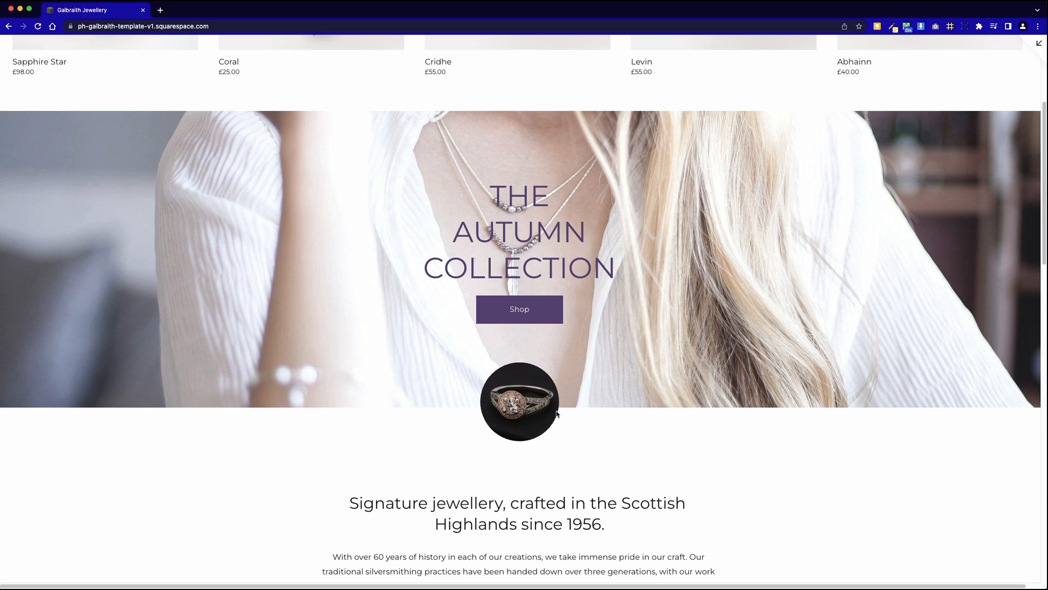
pyautogui.scroll(3)
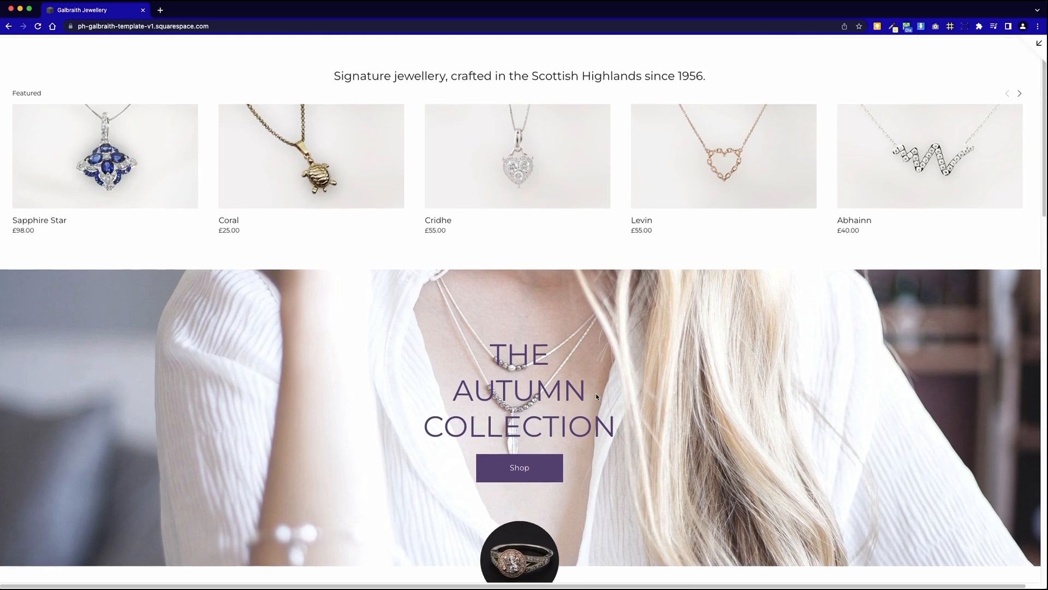
pyautogui.scroll(-3)
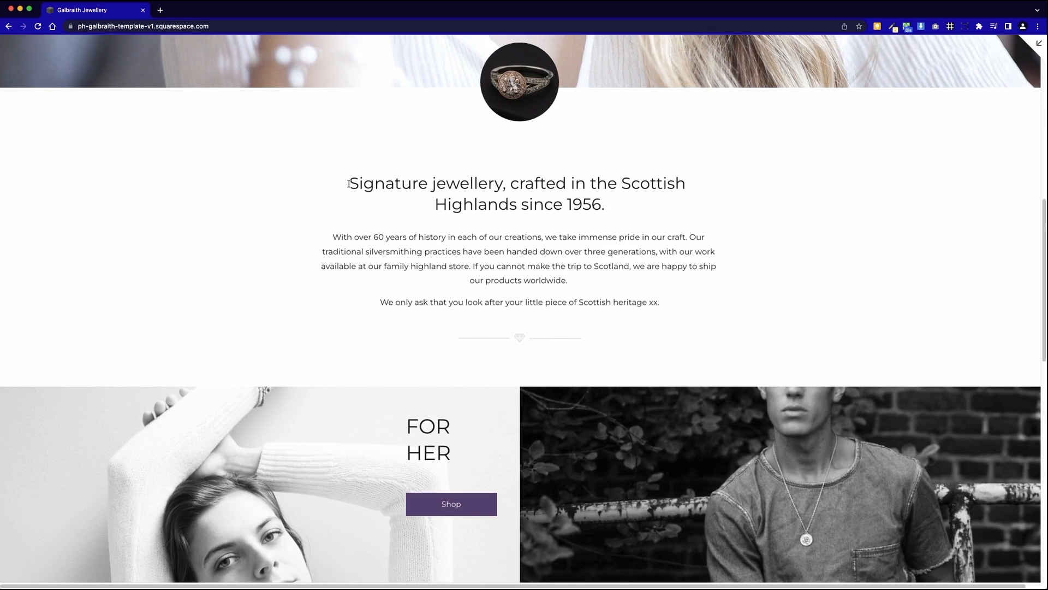
pyautogui.moveTo(348, 183); pyautogui.dragTo(658, 301)
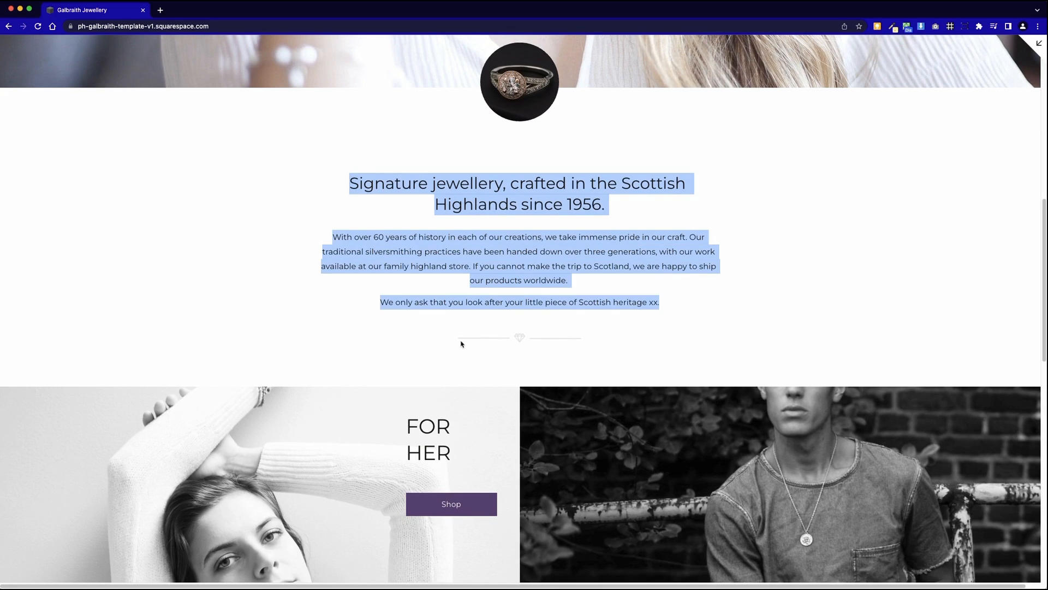
pyautogui.click(523, 294)
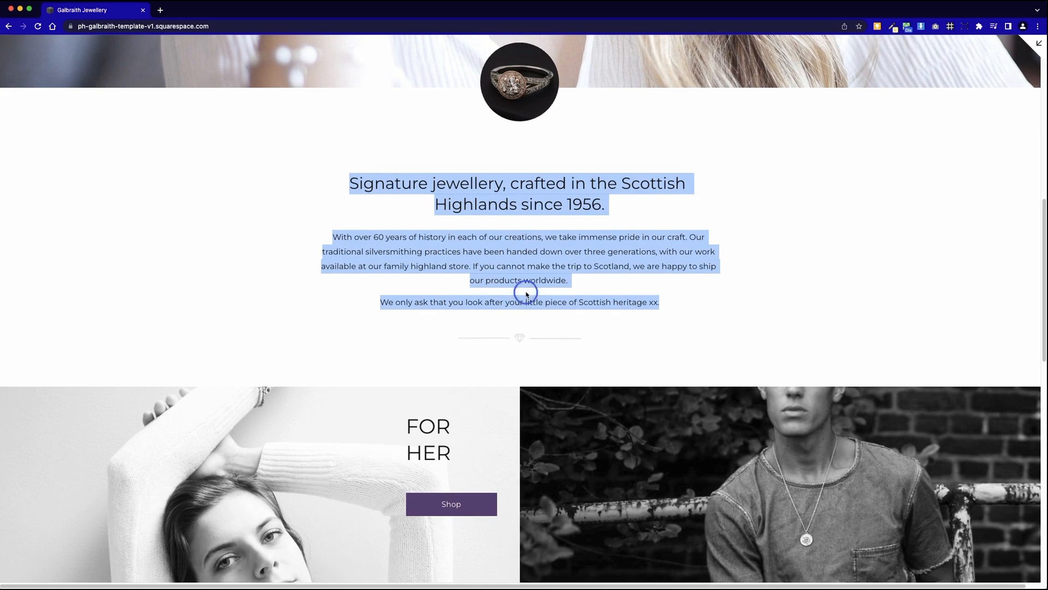
pyautogui.click(544, 368)
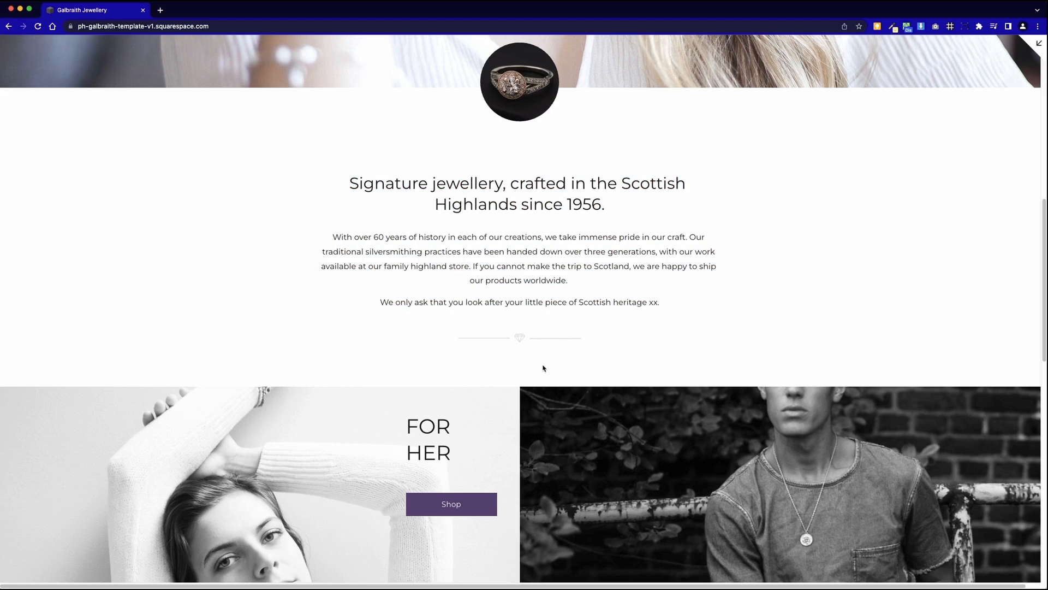
pyautogui.moveTo(646, 357)
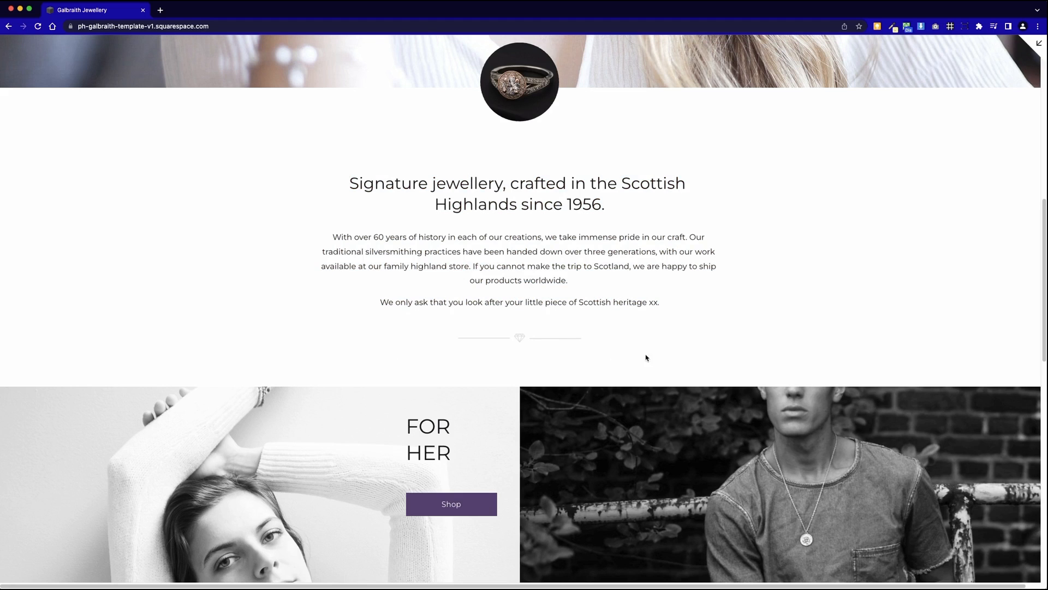
pyautogui.scroll(-3)
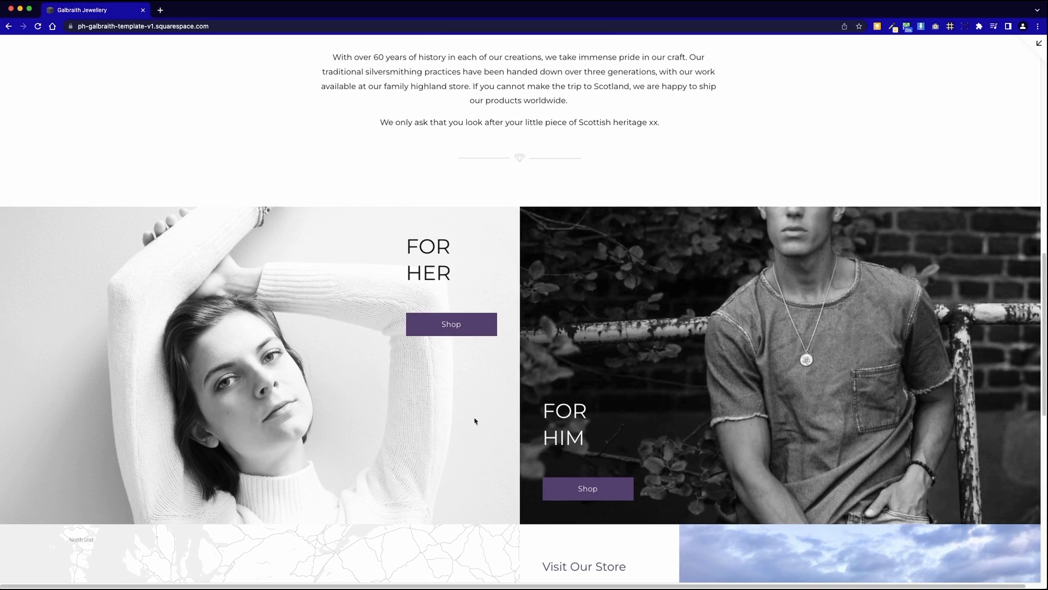
pyautogui.moveTo(658, 426)
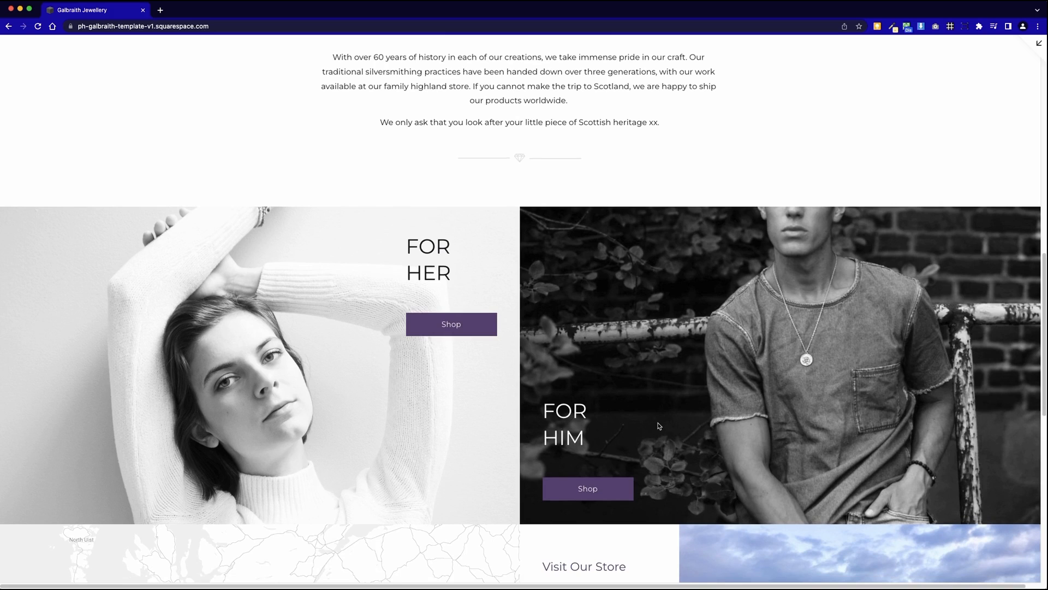
# Scroll past the For Her / For Him panels to the Visit Our Store map, address and hours
pyautogui.scroll(-3)
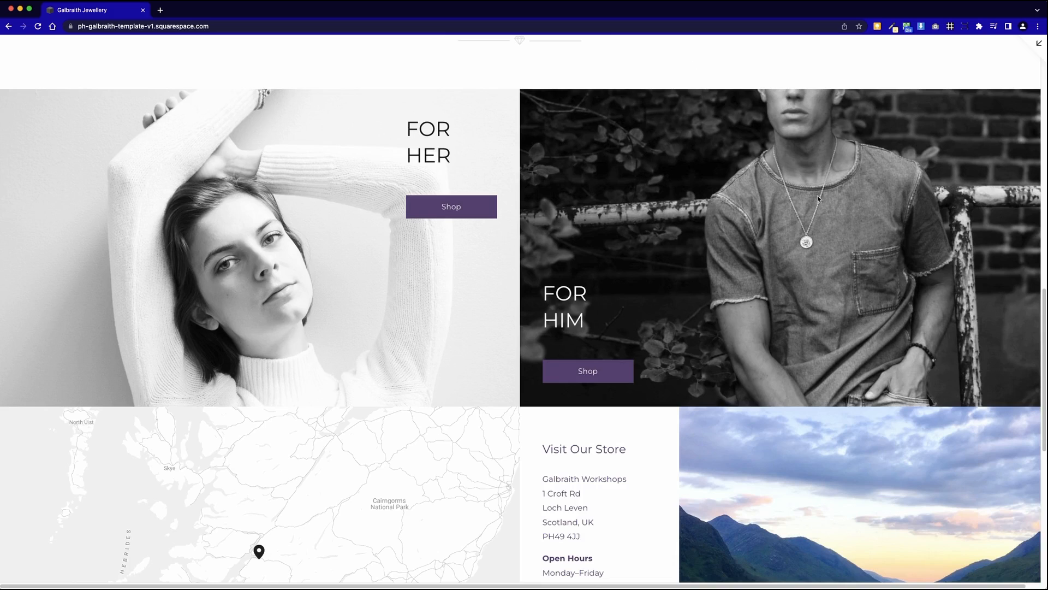
pyautogui.moveTo(814, 299)
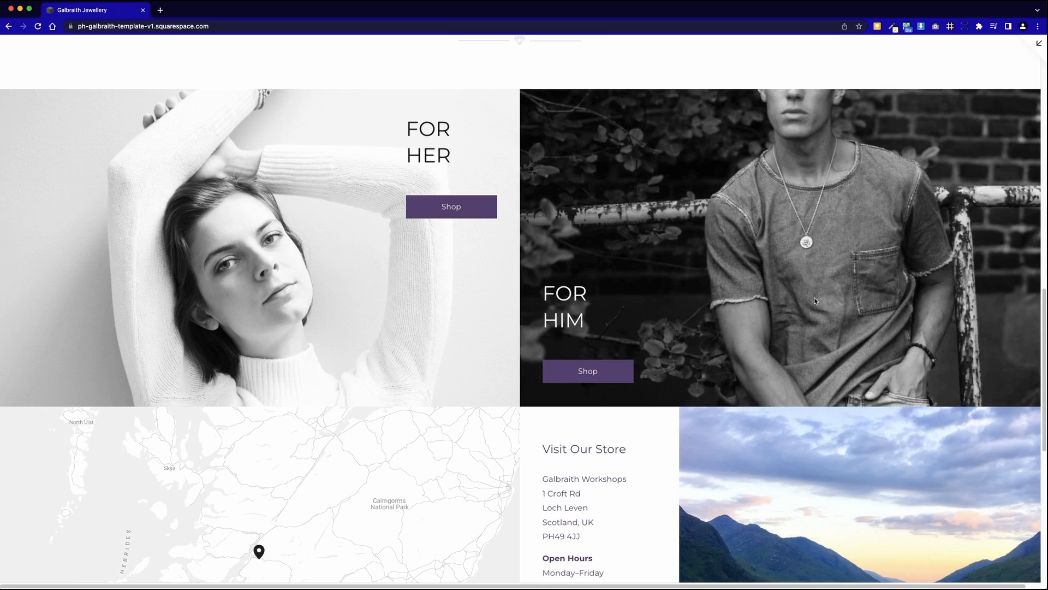
pyautogui.moveTo(819, 174)
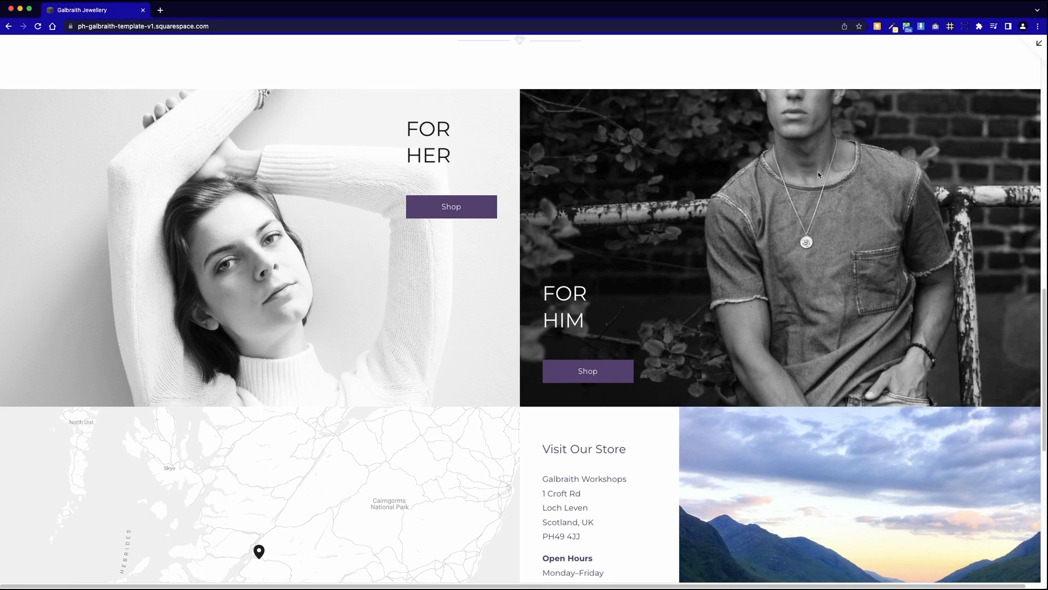
pyautogui.scroll(-3)
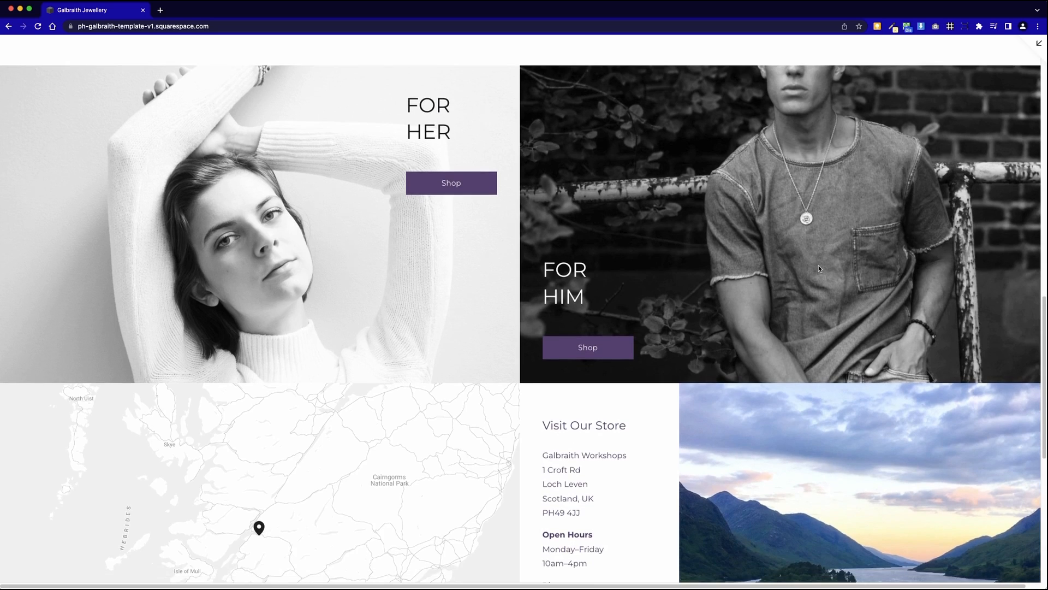
pyautogui.scroll(-3)
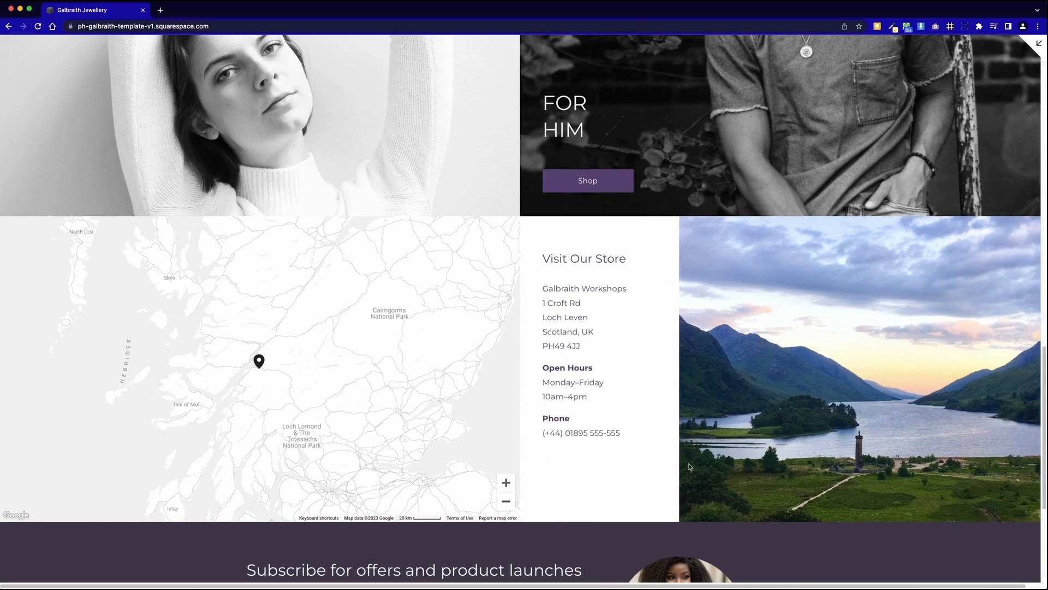
pyautogui.moveTo(185, 251)
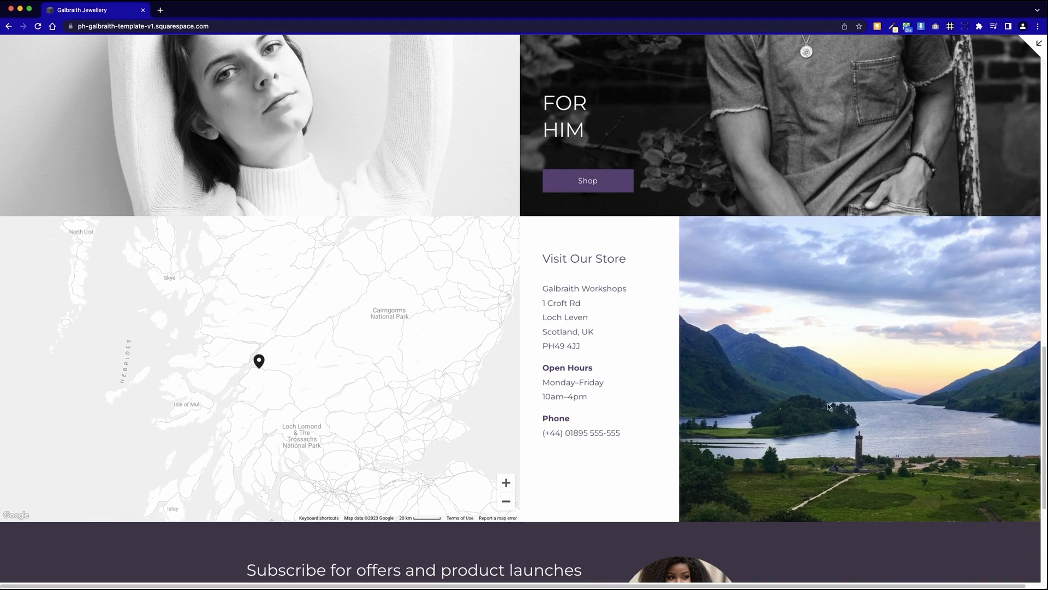
pyautogui.moveTo(610, 426)
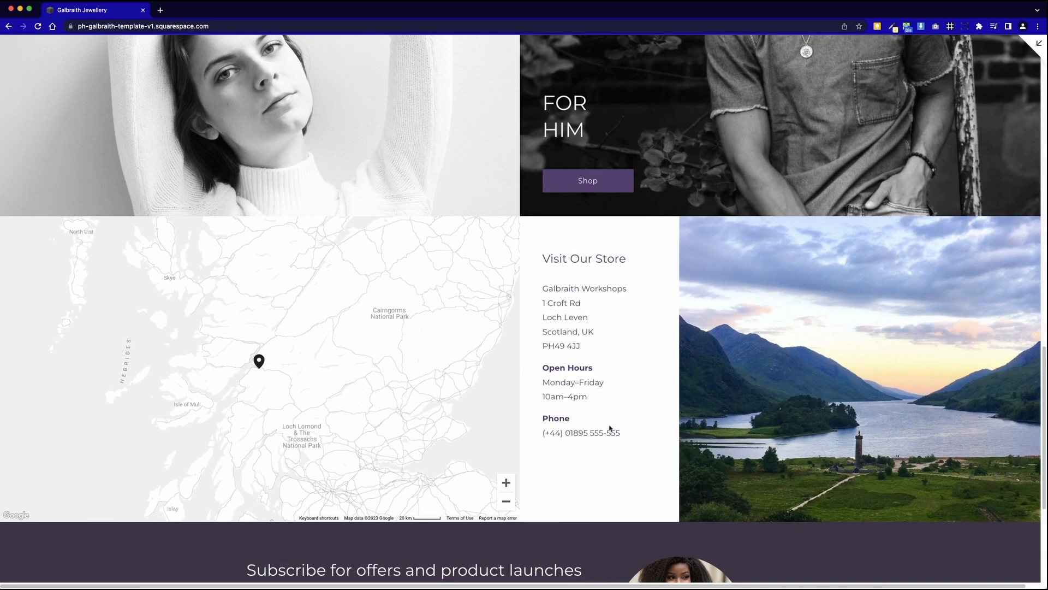
# Scroll to the Subscribe newsletter section and copyright footer at the bottom of the homepage
pyautogui.scroll(-3)
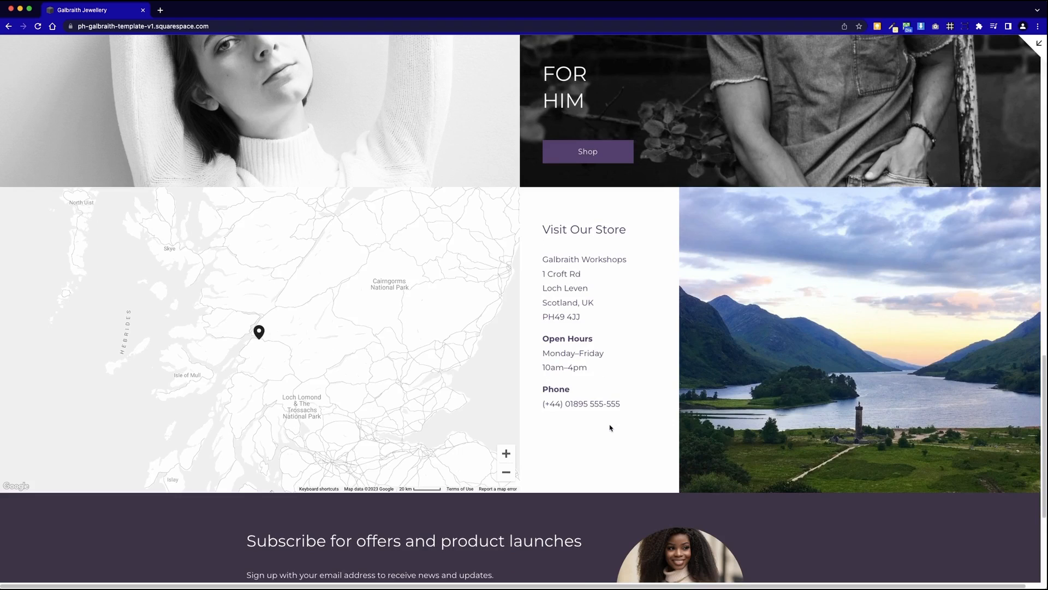
pyautogui.scroll(-3)
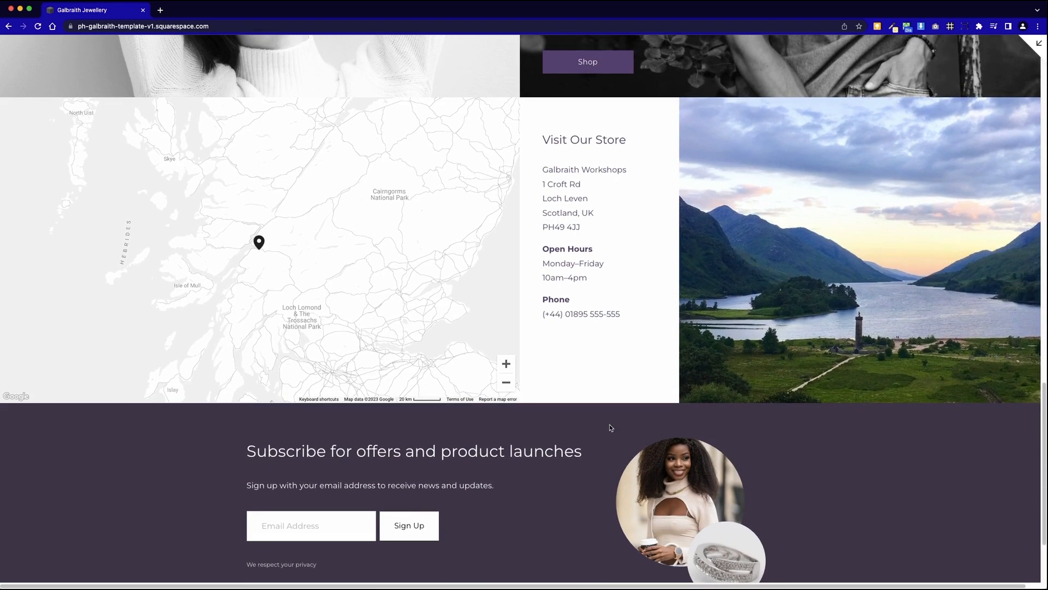
pyautogui.scroll(-3)
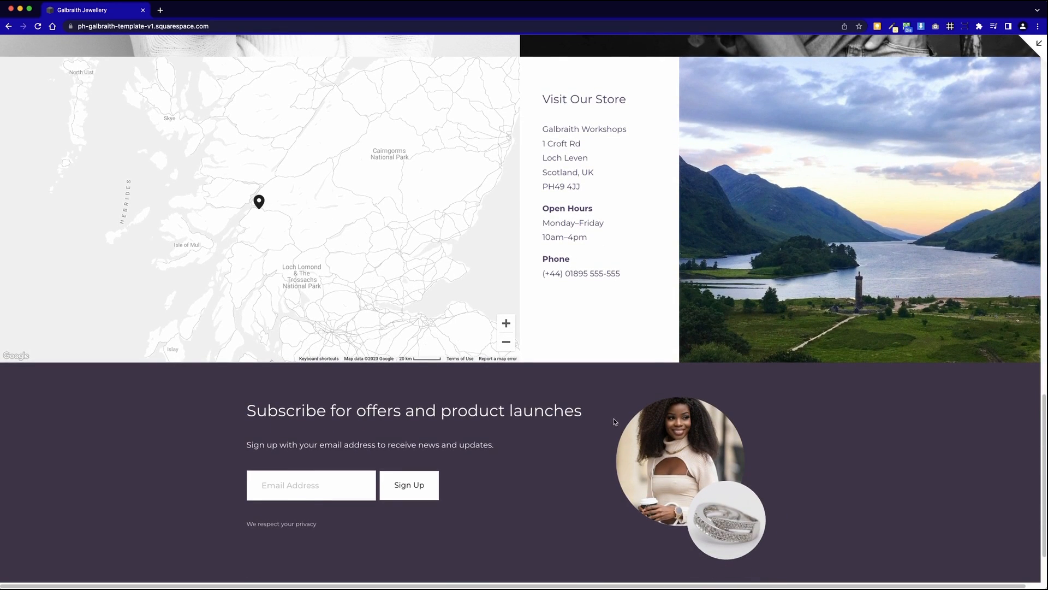
pyautogui.moveTo(729, 275)
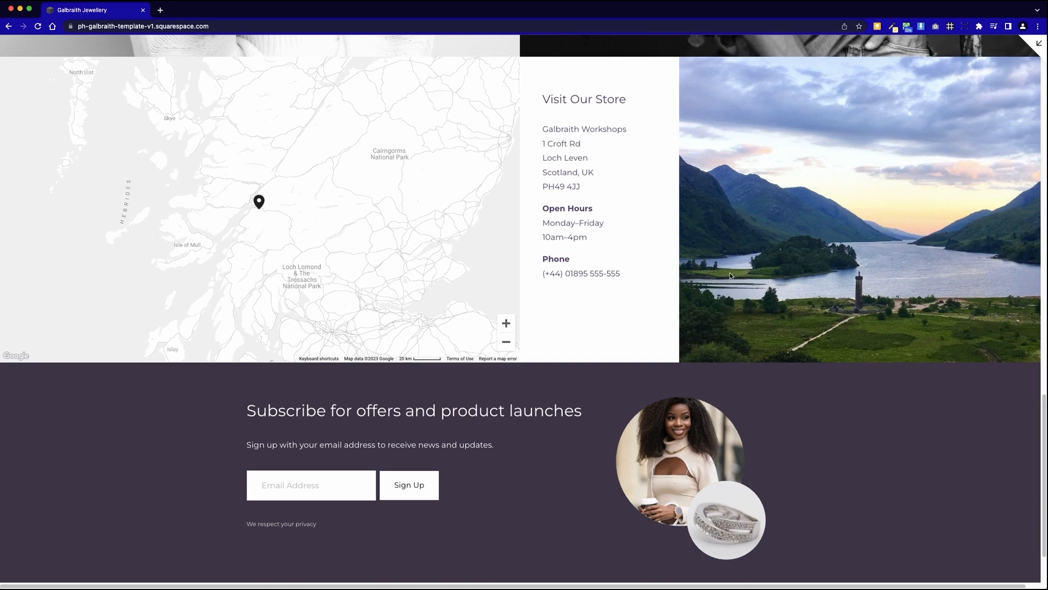
pyautogui.scroll(-3)
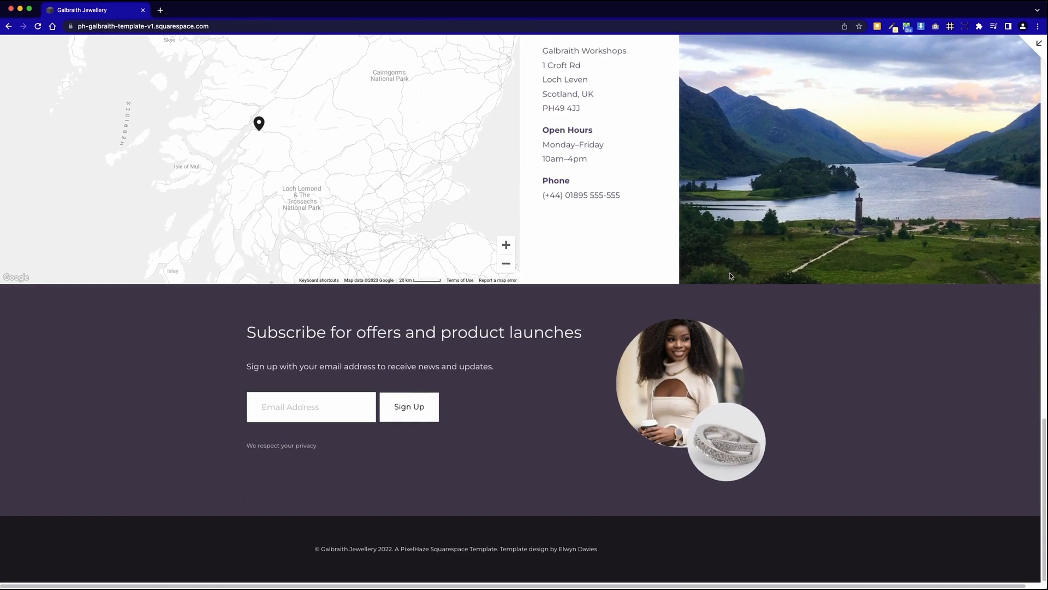
pyautogui.moveTo(377, 372)
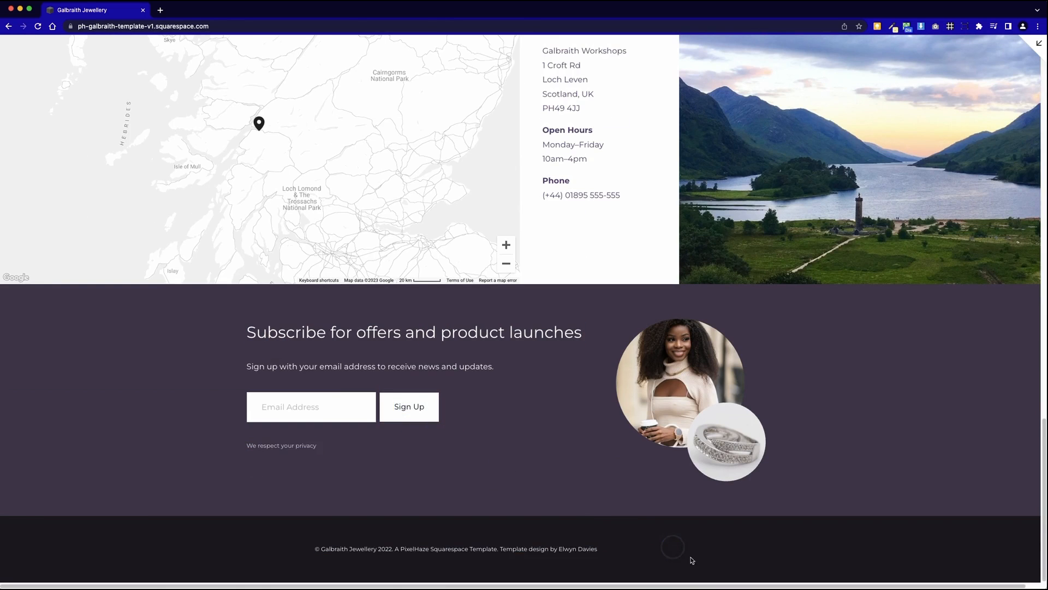
pyautogui.scroll(3)
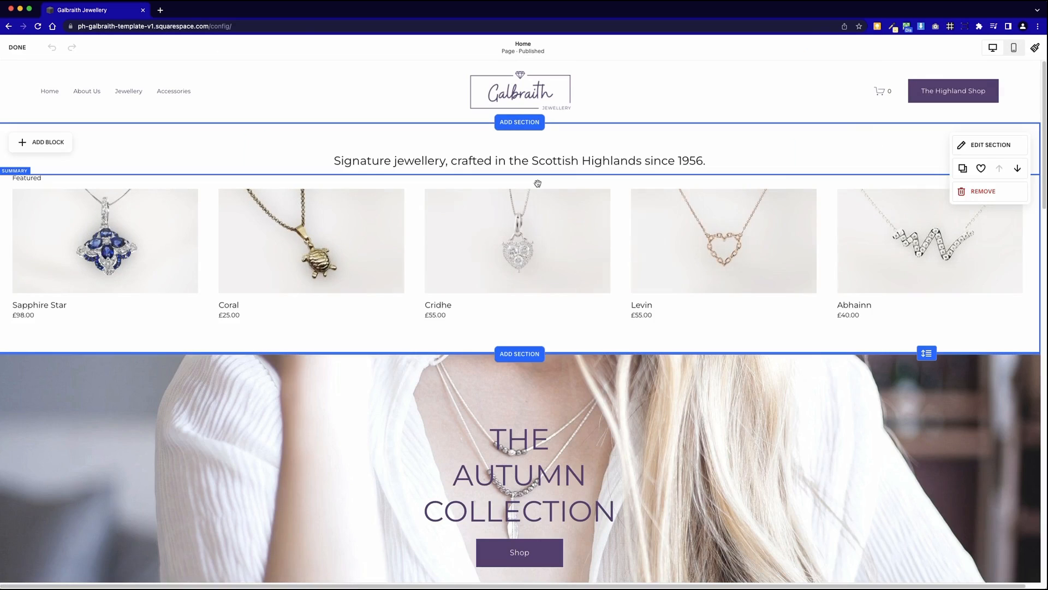
pyautogui.moveTo(137, 164)
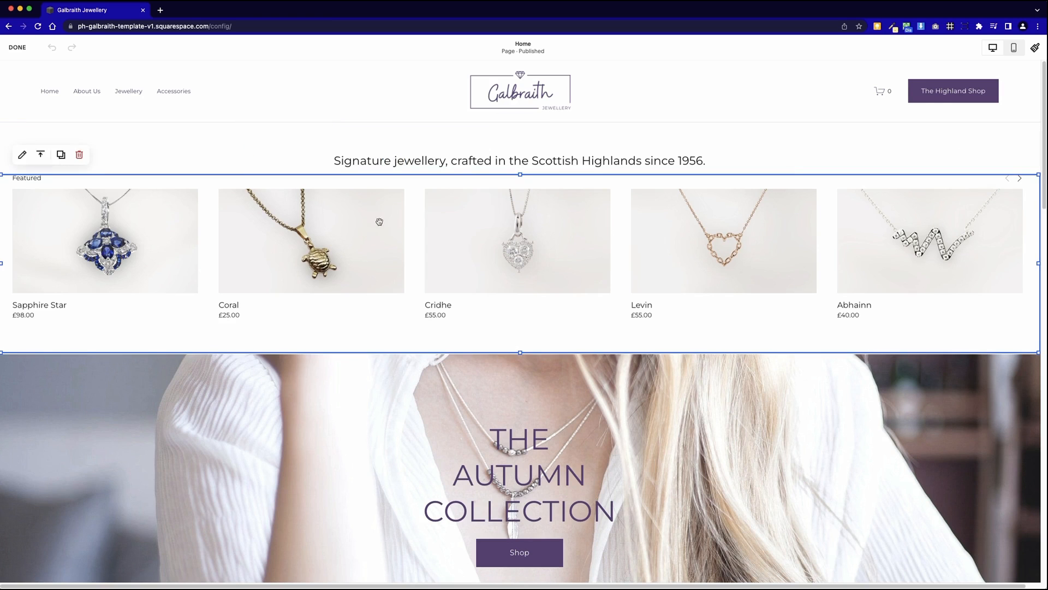
# Select the Autumn Collection image block in the homepage editor, then deselect it
pyautogui.scroll(-3)
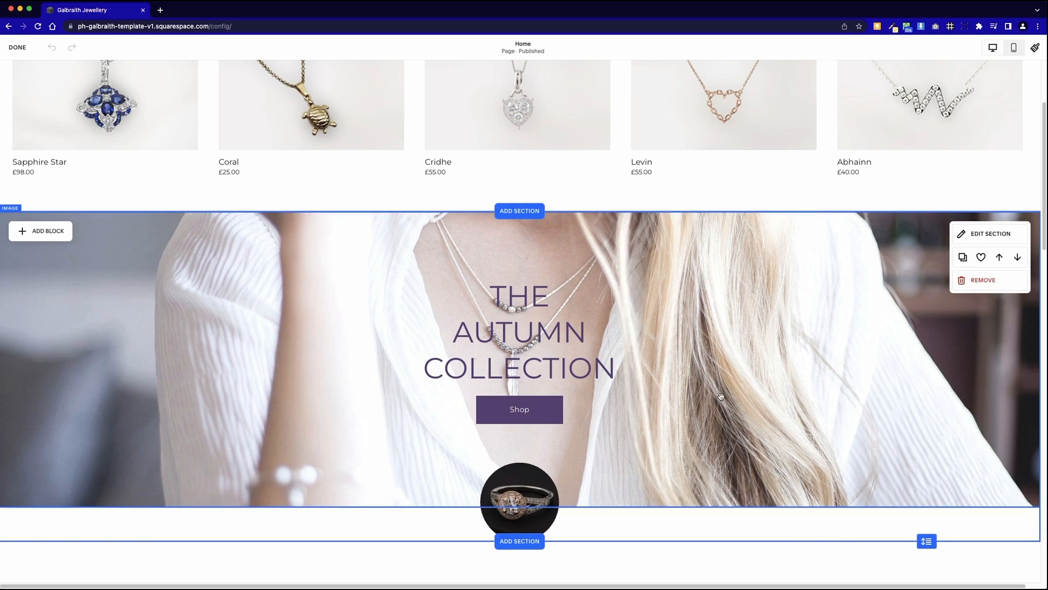
pyautogui.click(41, 231)
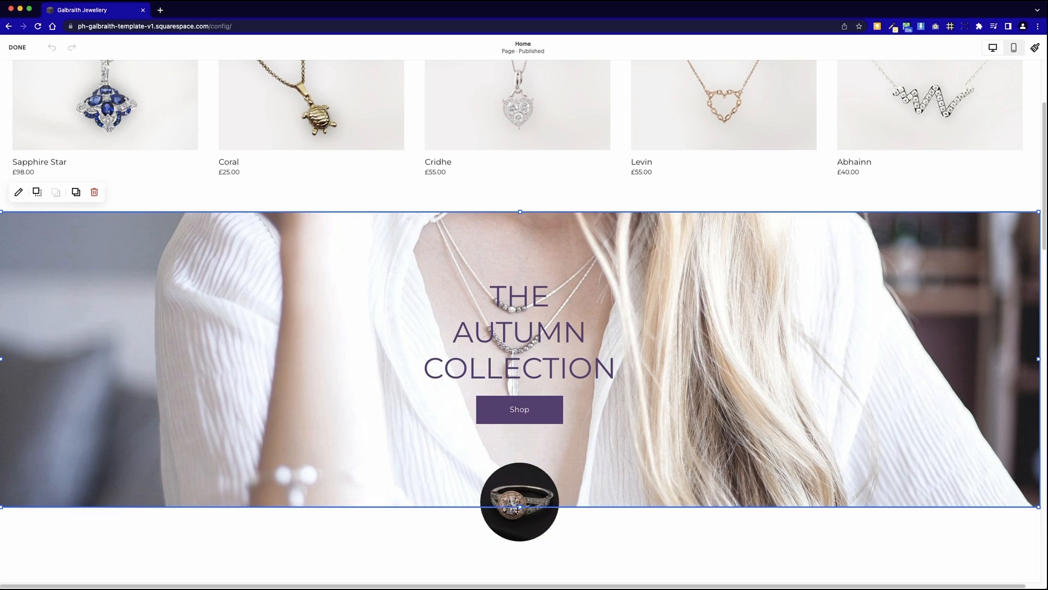
pyautogui.click(520, 508)
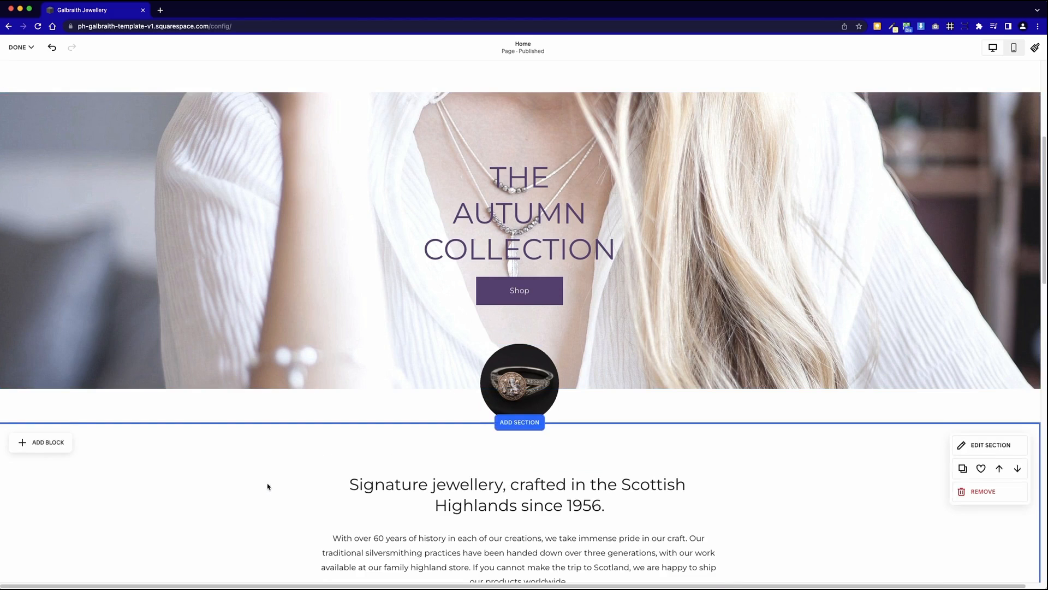
pyautogui.scroll(-3)
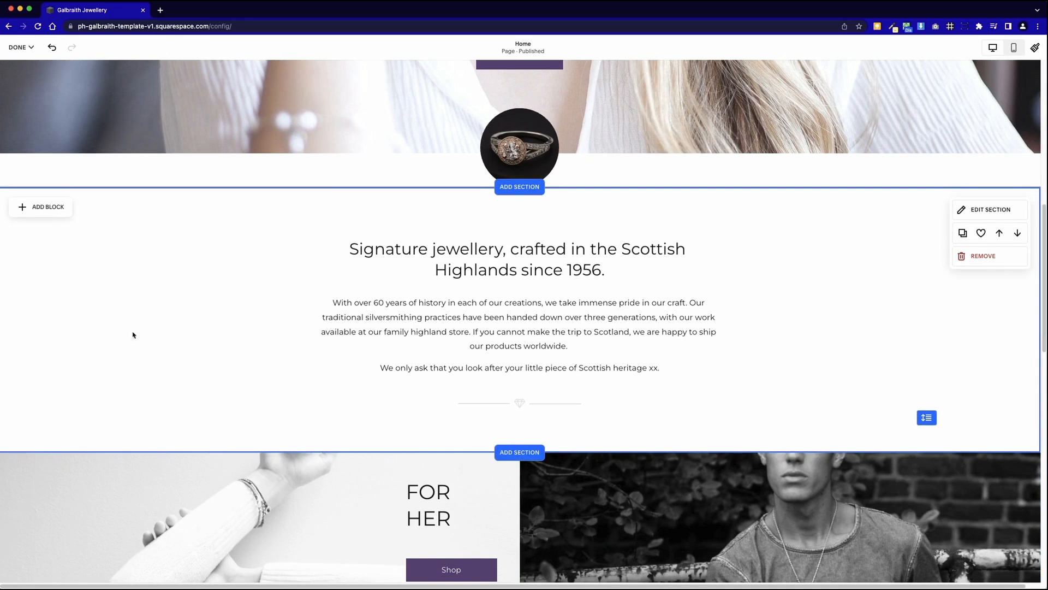
pyautogui.moveTo(801, 220)
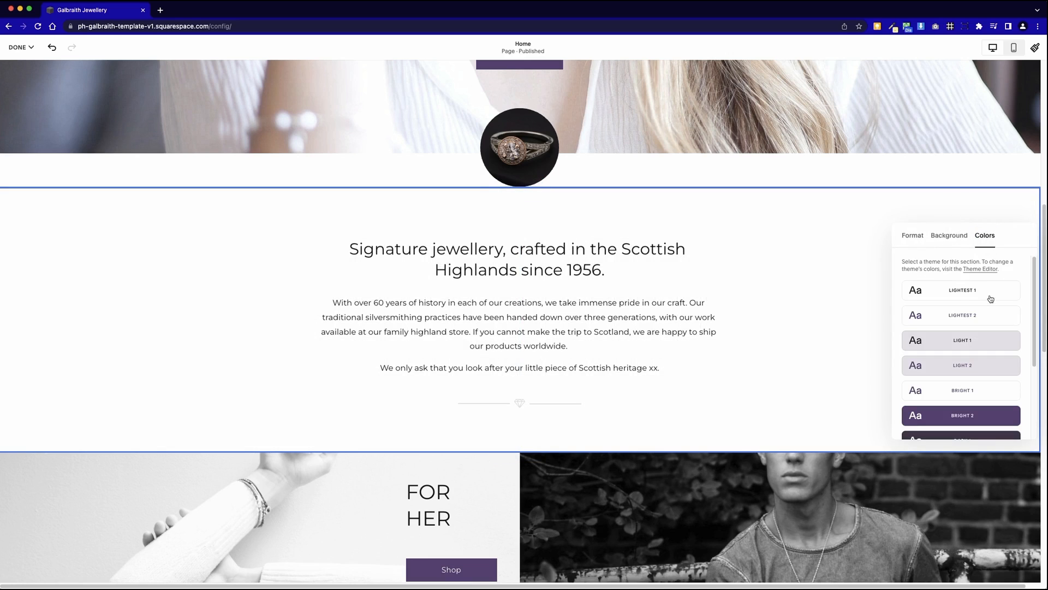
pyautogui.scroll(-3)
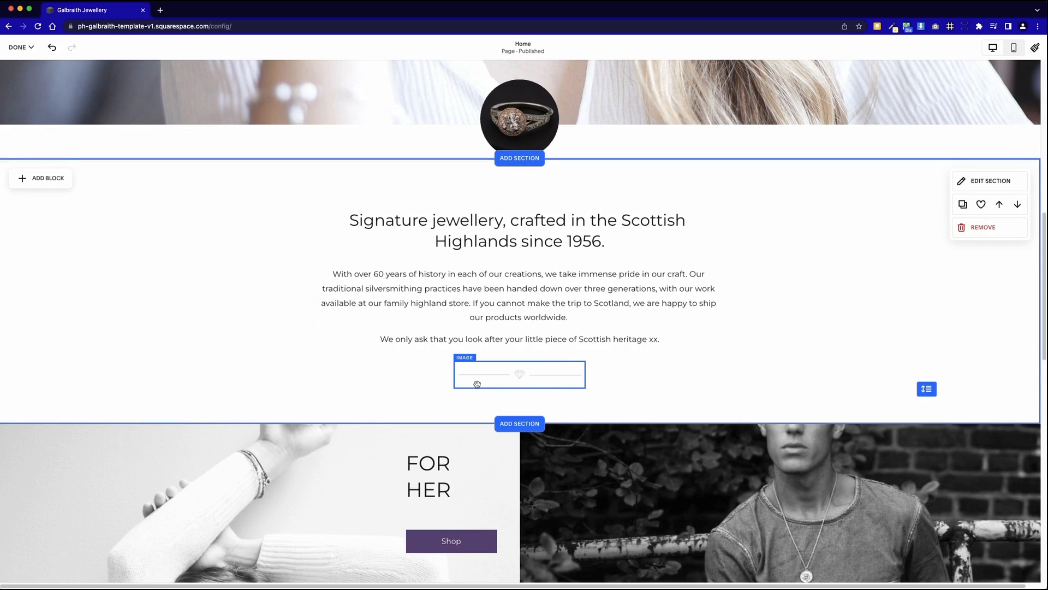
# Scroll the editor past the For Her and For Him shop panels to the Visit Our Store map
pyautogui.scroll(-3)
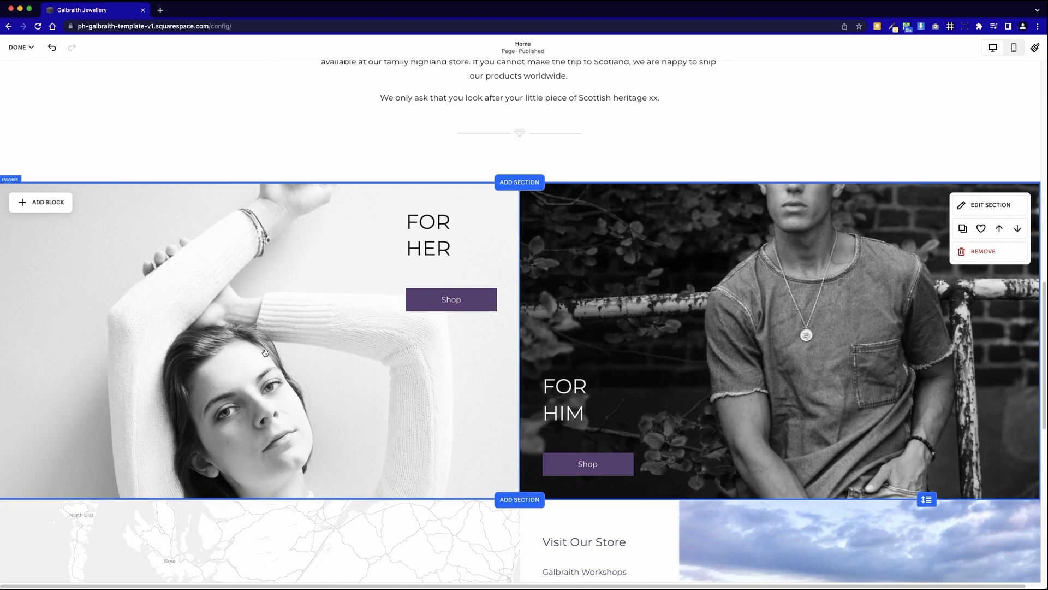
pyautogui.moveTo(499, 387)
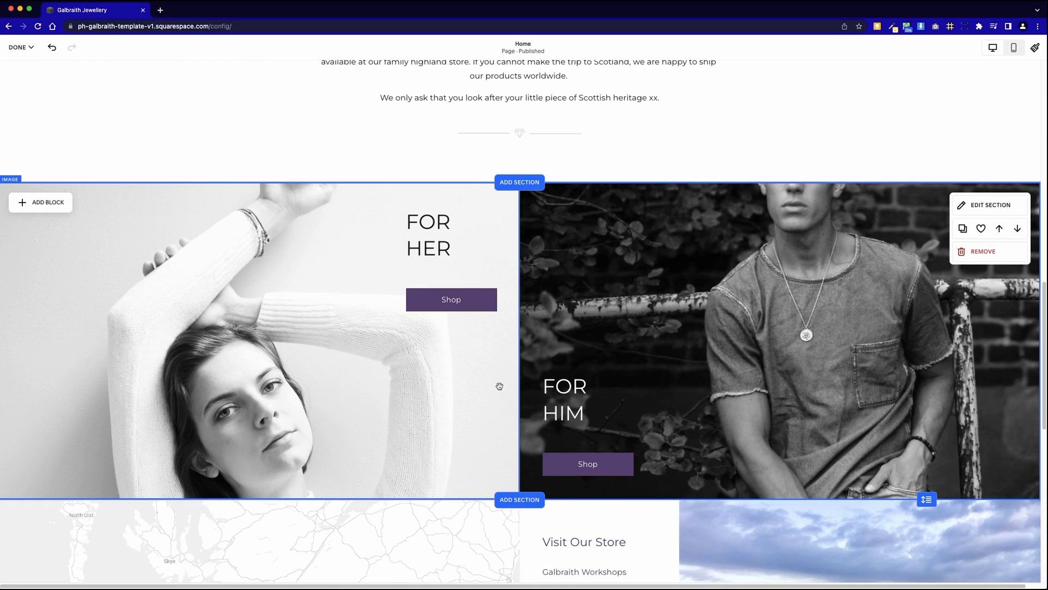
pyautogui.moveTo(1005, 205)
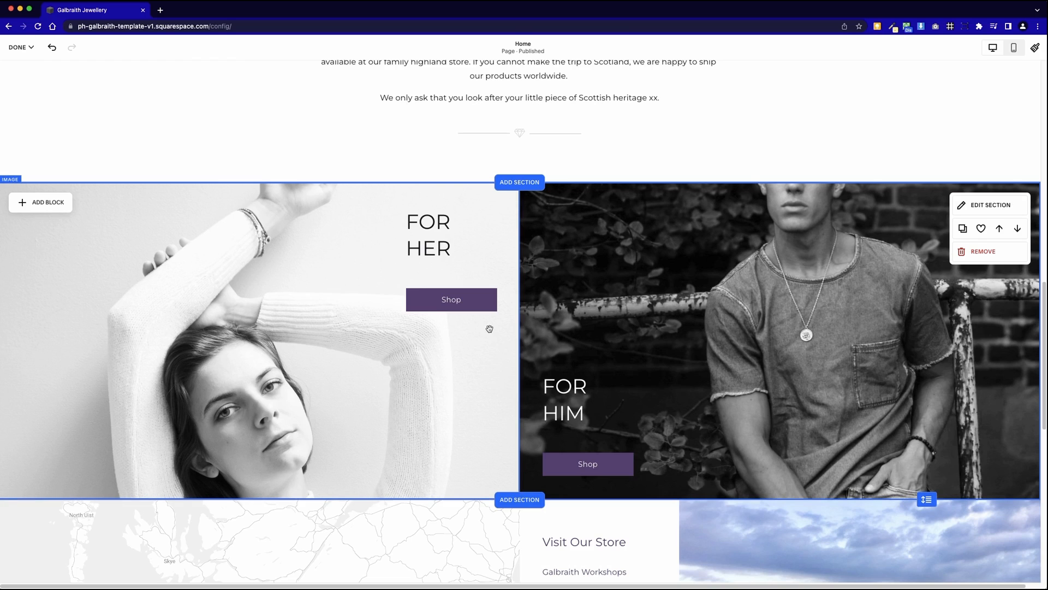
pyautogui.moveTo(432, 311)
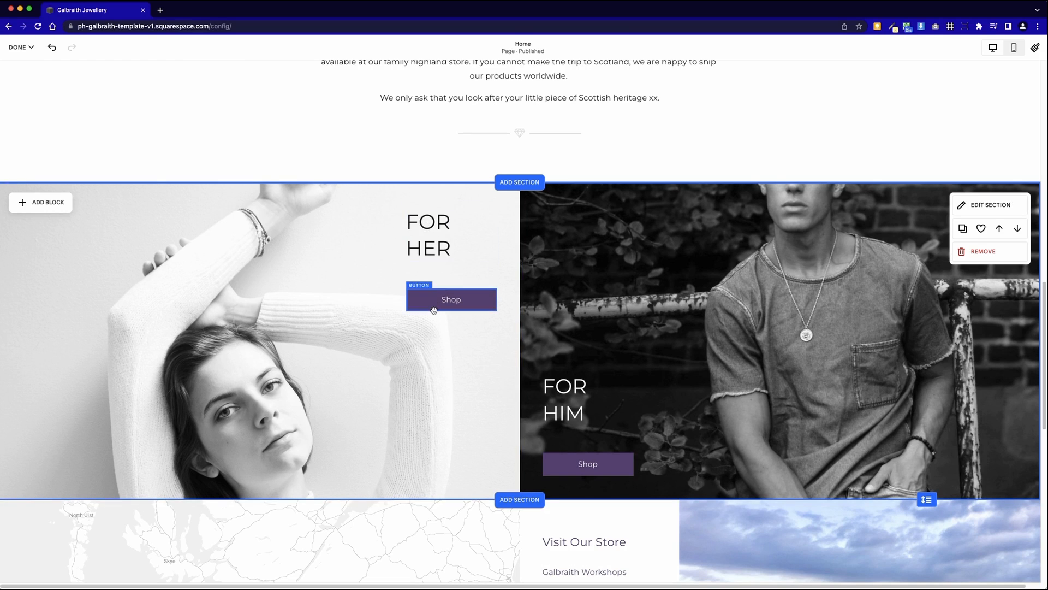
pyautogui.scroll(-3)
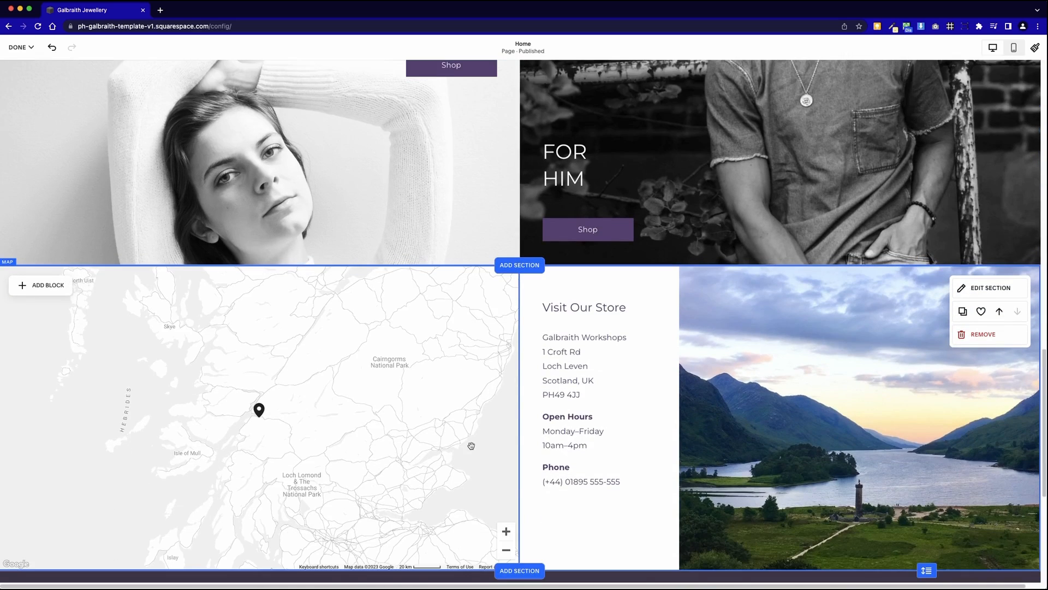
# Scroll the editor past the store Map, Image and Text blocks down to the footer
pyautogui.scroll(-3)
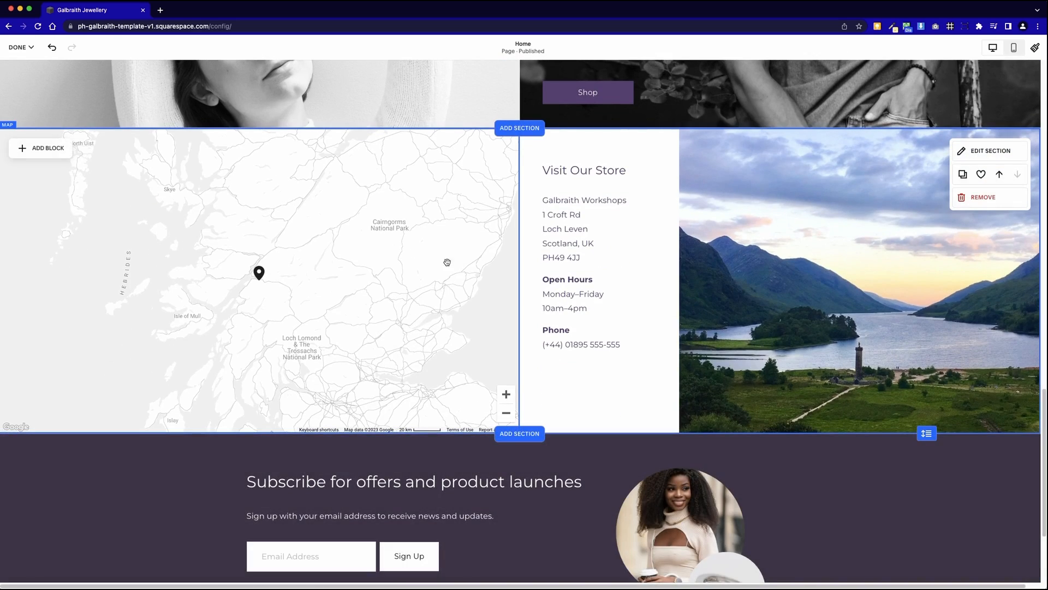
pyautogui.moveTo(457, 297)
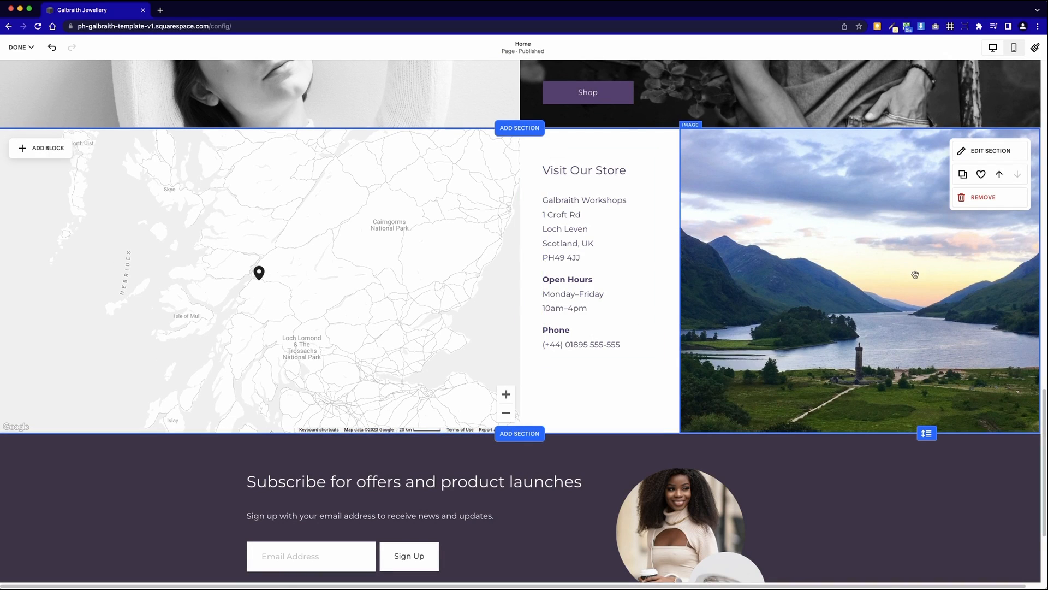
pyautogui.moveTo(725, 235)
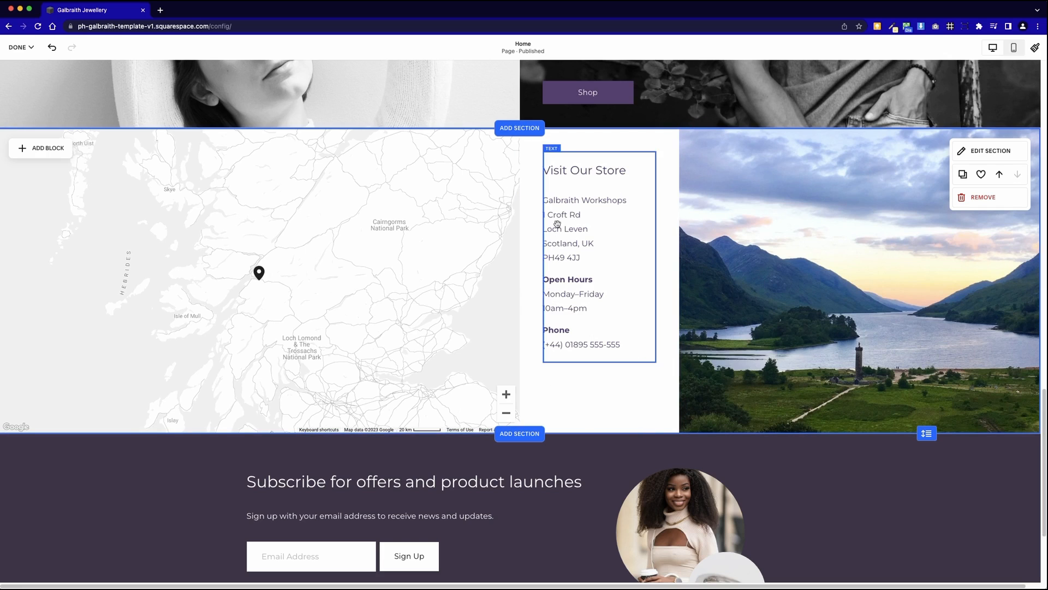
pyautogui.scroll(-3)
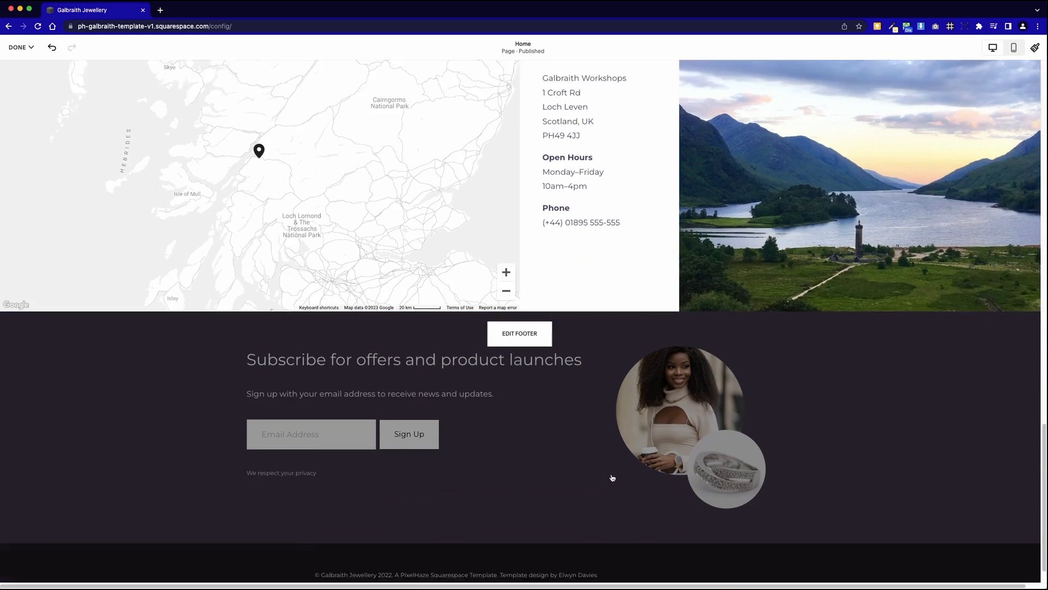
# Edit the site footer and select its newsletter signup block
pyautogui.click(520, 334)
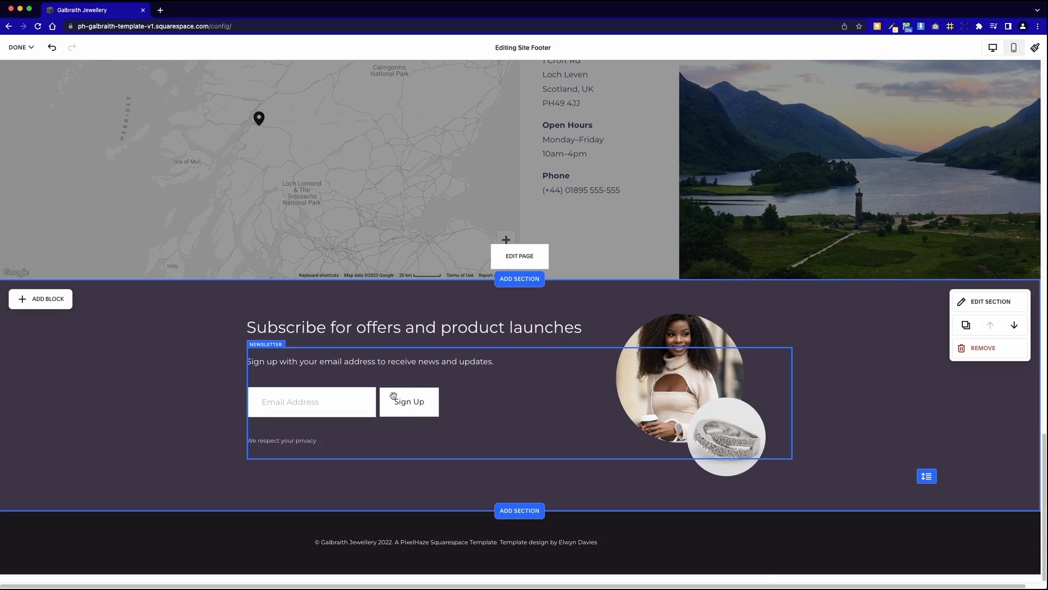
pyautogui.click(674, 377)
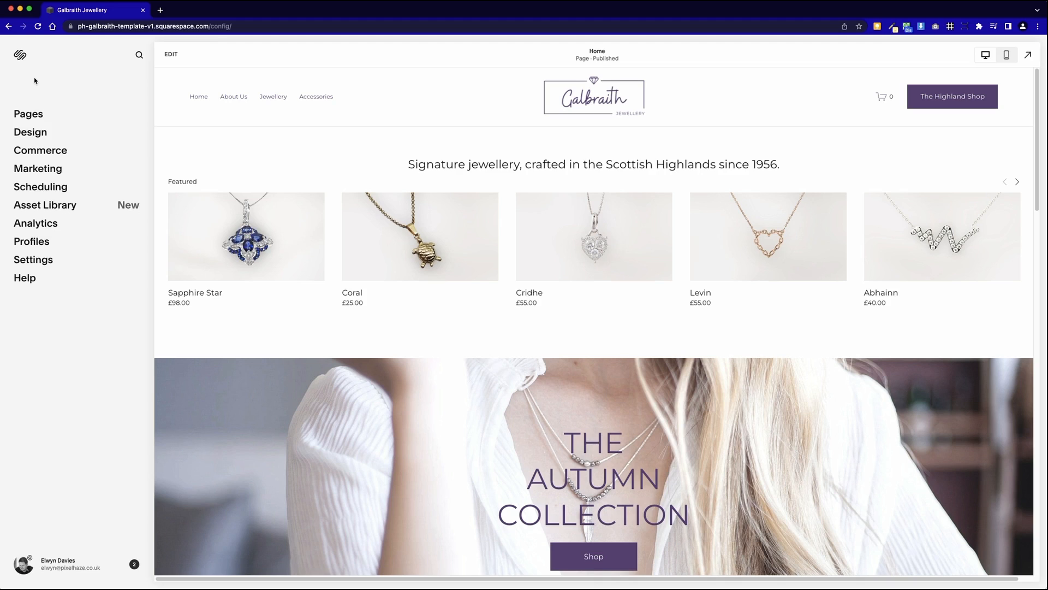
pyautogui.moveTo(360, 362)
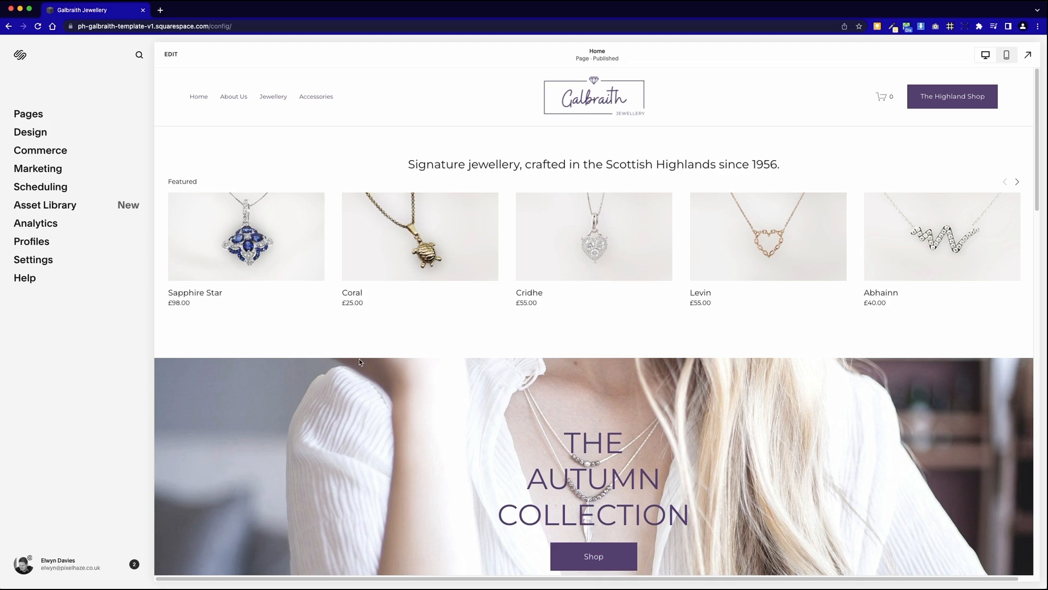
pyautogui.moveTo(415, 358)
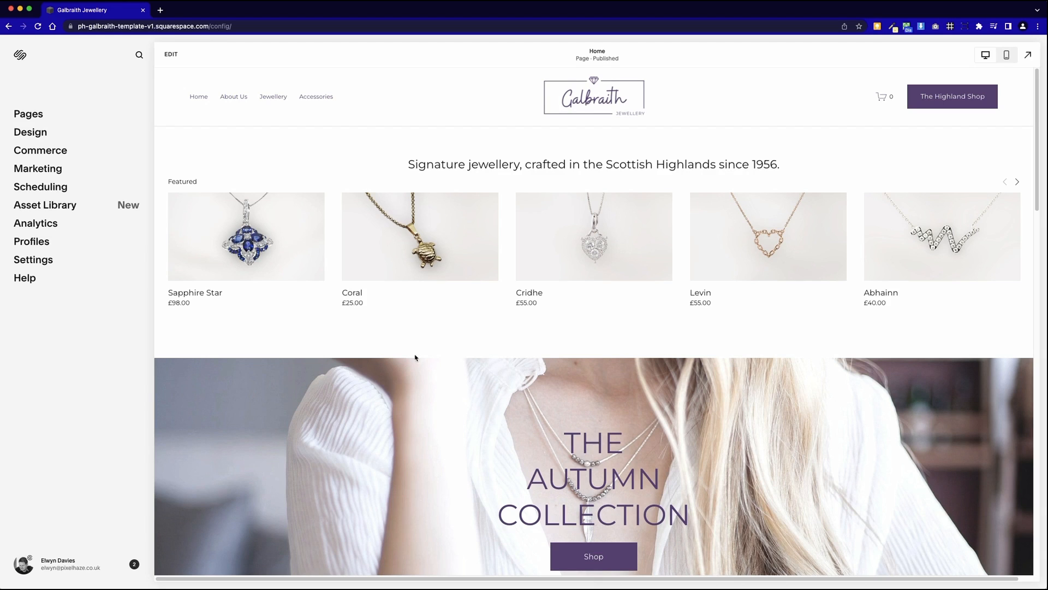